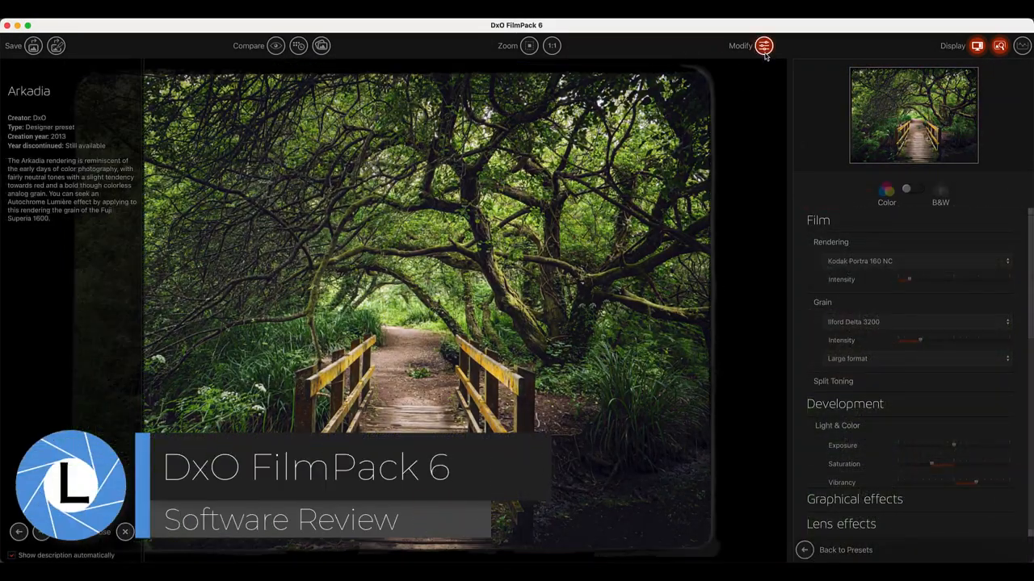
Add the Instant frame and the Color Leak 2 light leak in Graphical effects.
left_click_drag(905, 279, 944, 279)
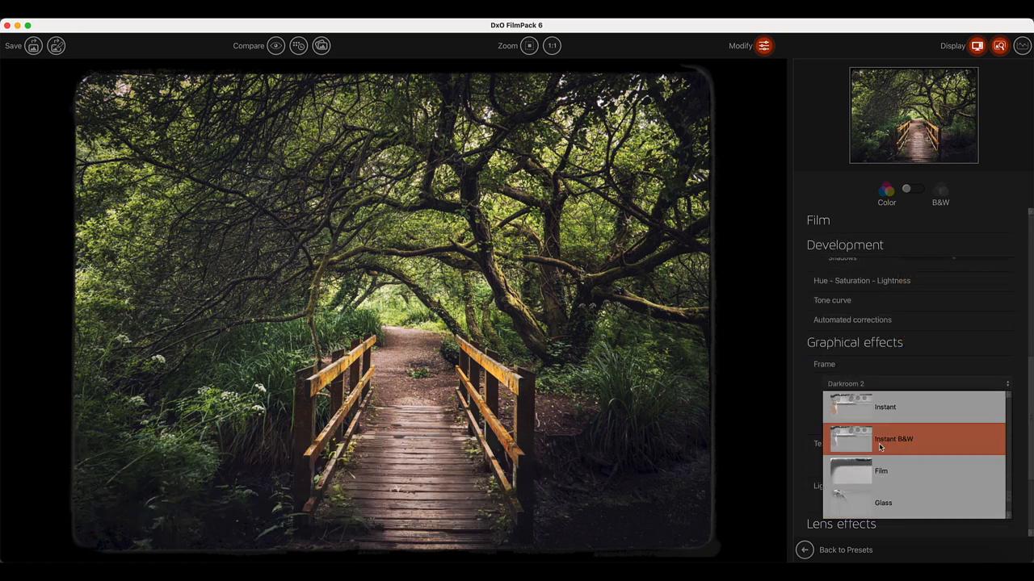
left_click(885, 407)
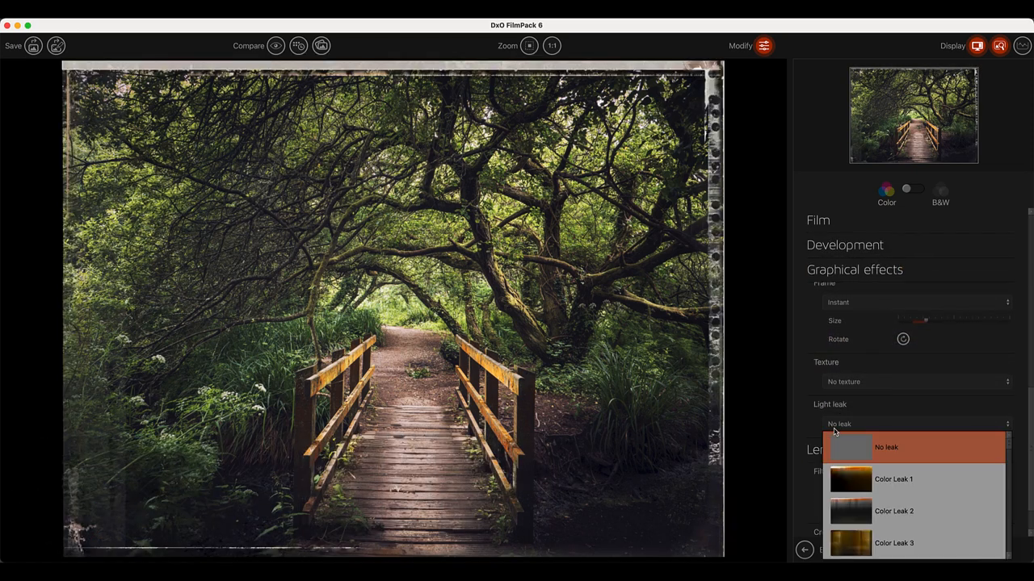
left_click(894, 511)
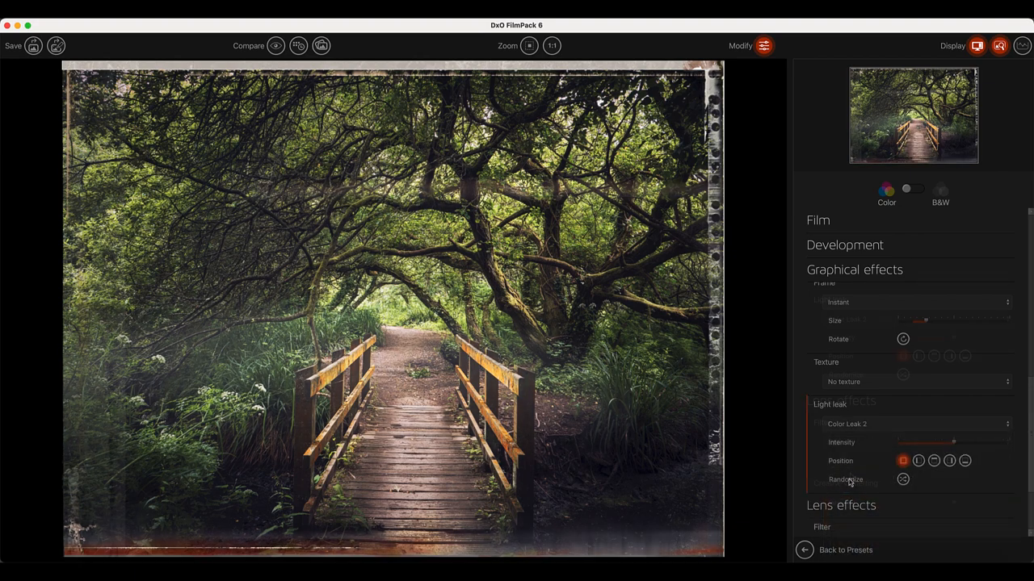
scroll("down", 3)
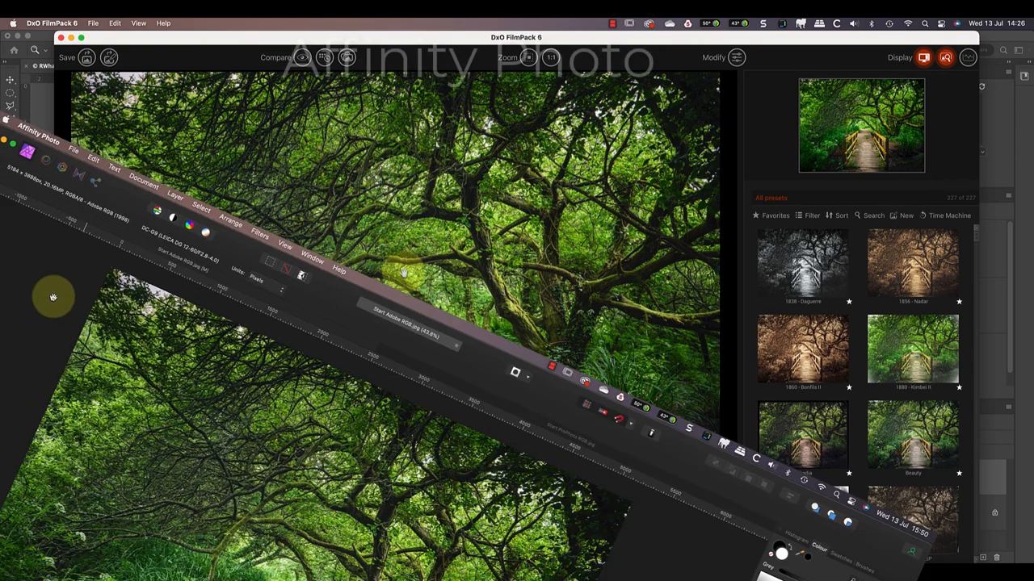
Launch DxO FilmPack 6 from Filters > Plugins > DxO Labs.
left_click(293, 23)
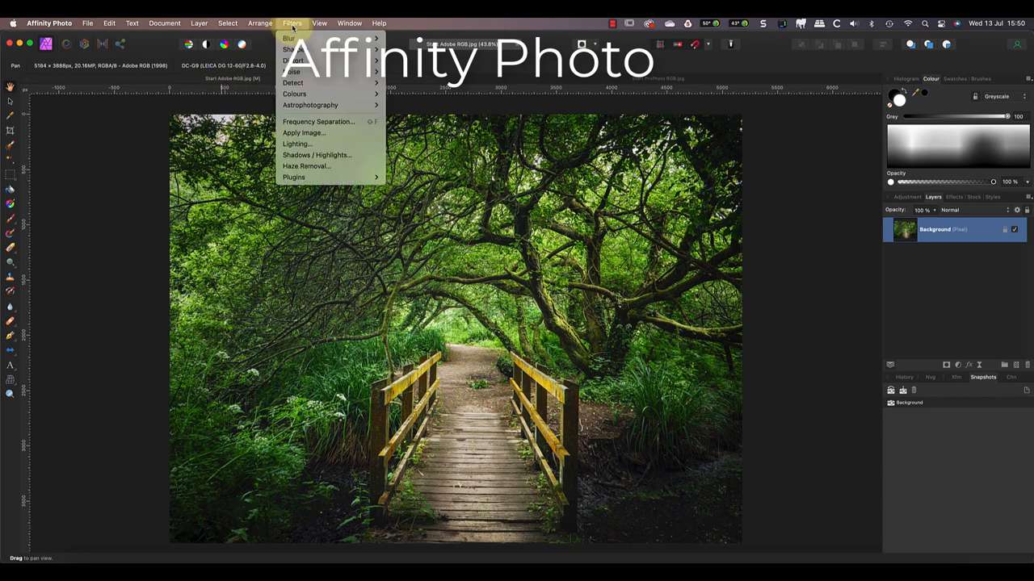
mouse_move(293, 176)
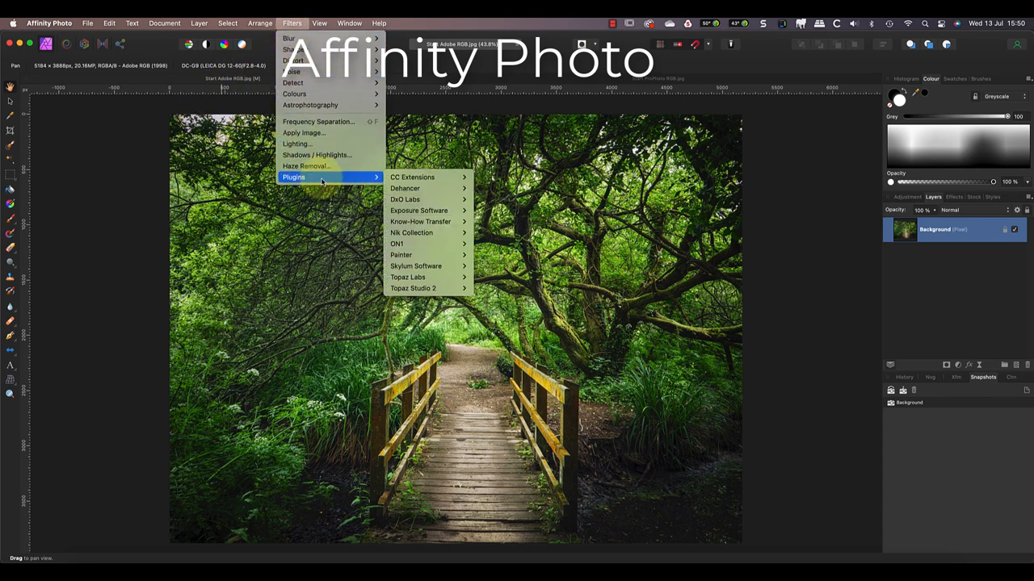
mouse_move(404, 200)
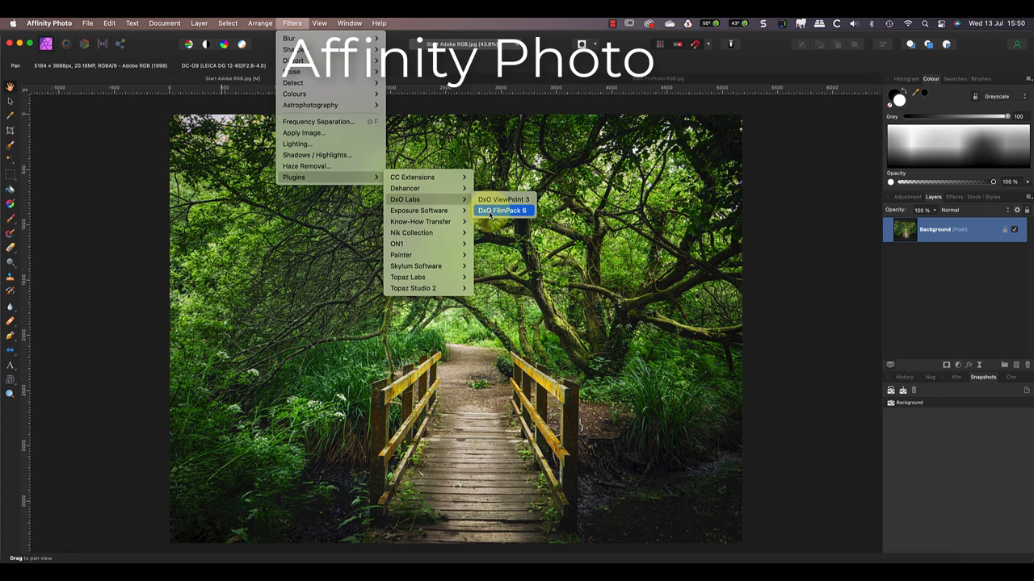
left_click(501, 210)
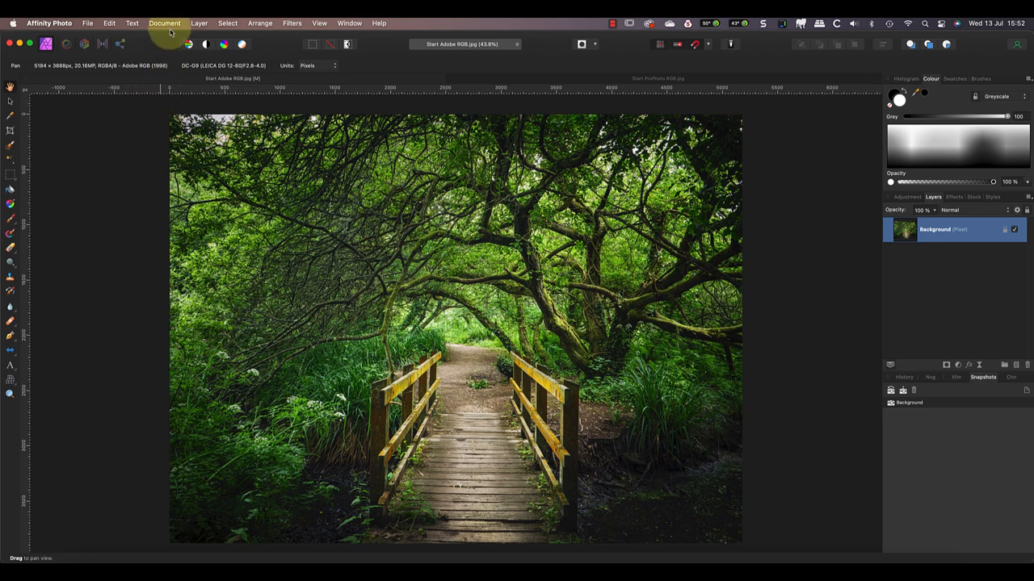
Choose Convert Format / ICC Profile from the Document menu.
left_click(165, 23)
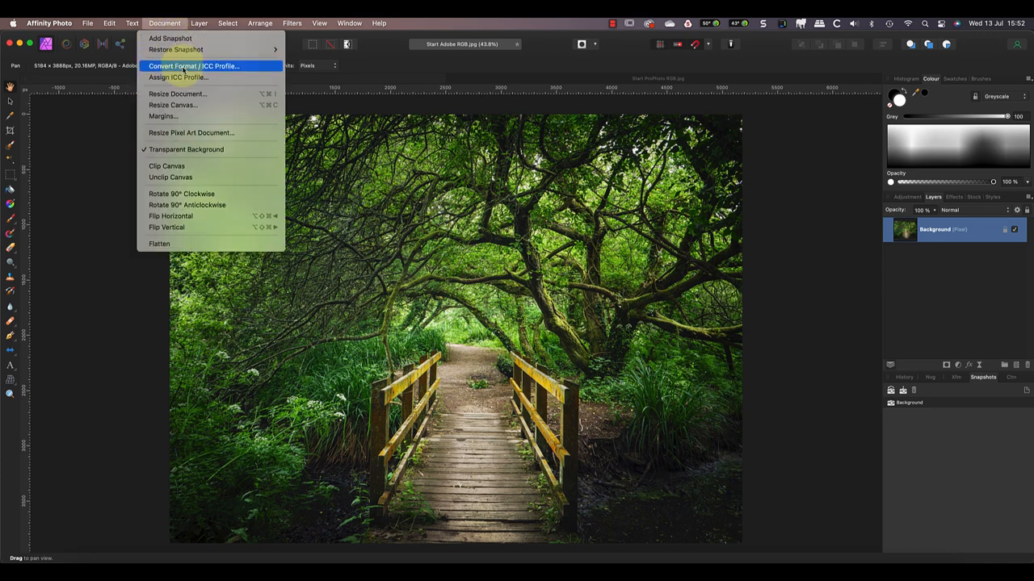
left_click(194, 66)
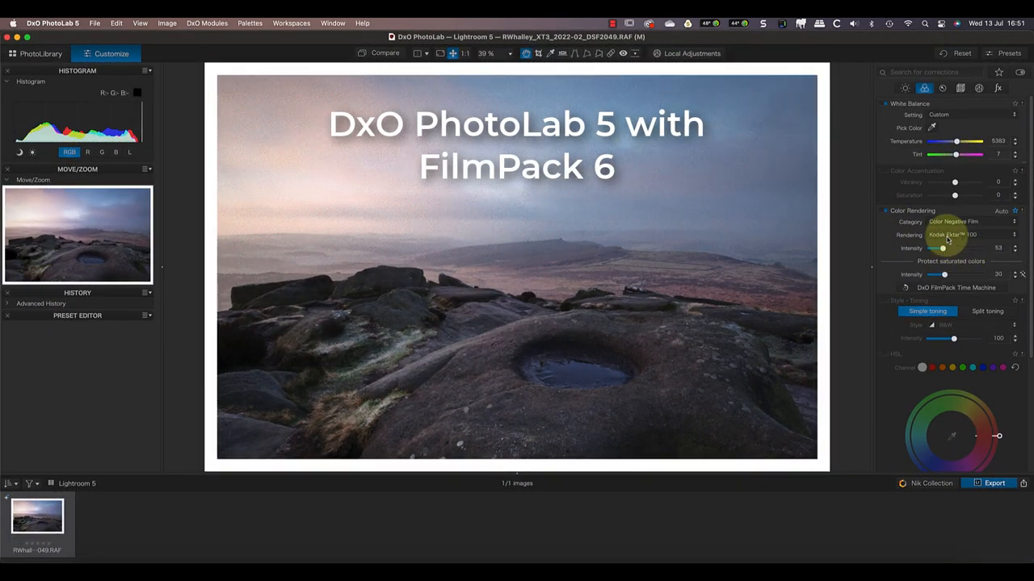
left_click(998, 87)
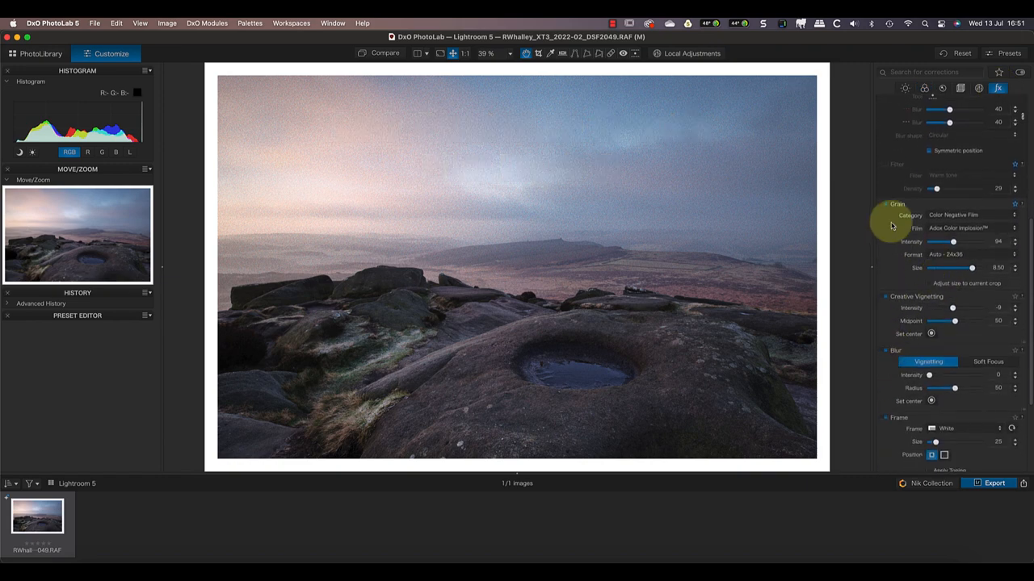
left_click(953, 428)
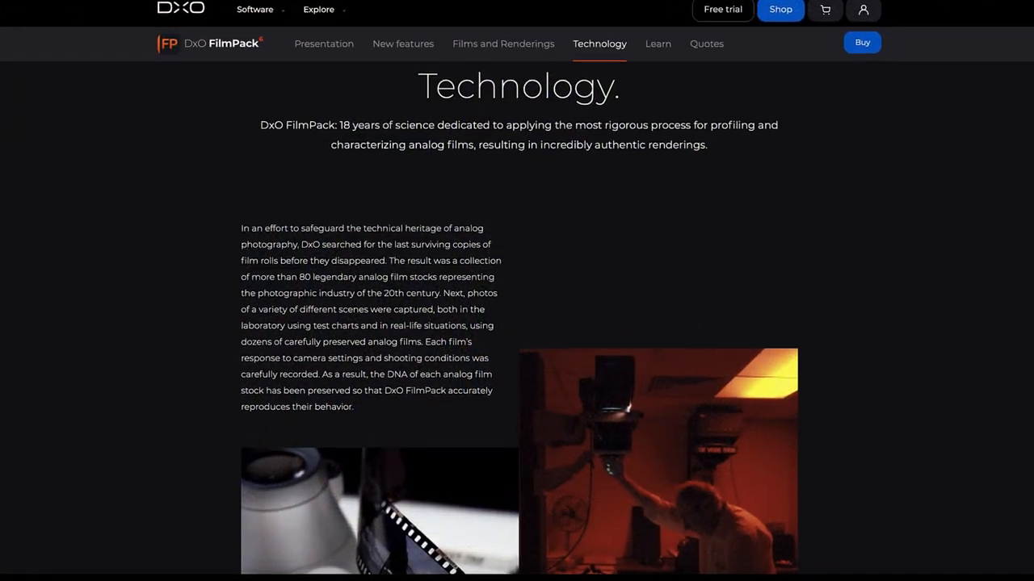
Go to the FilmPack Presentation page and scroll to the analog grain section.
left_click(328, 42)
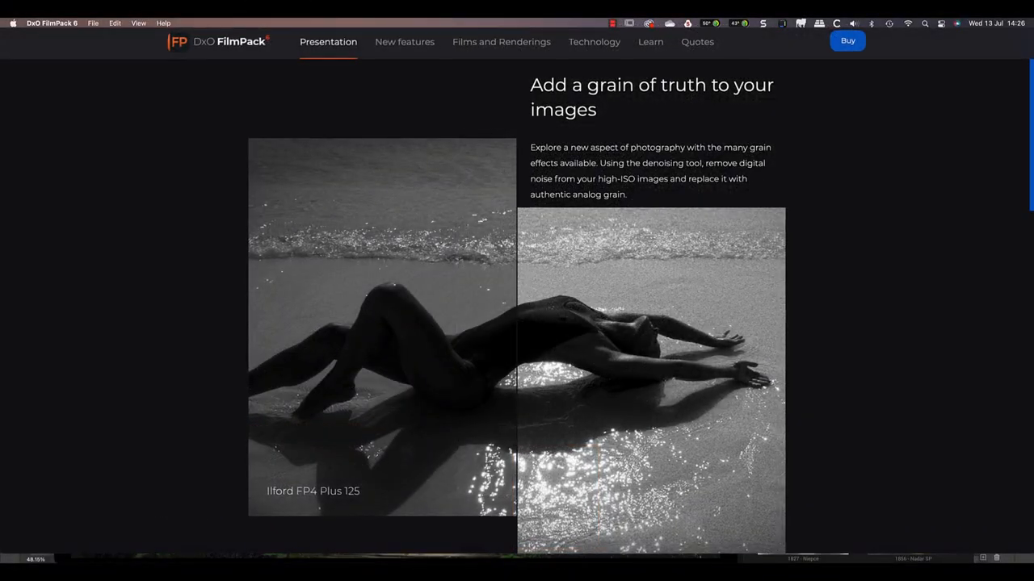
scroll("down", 3)
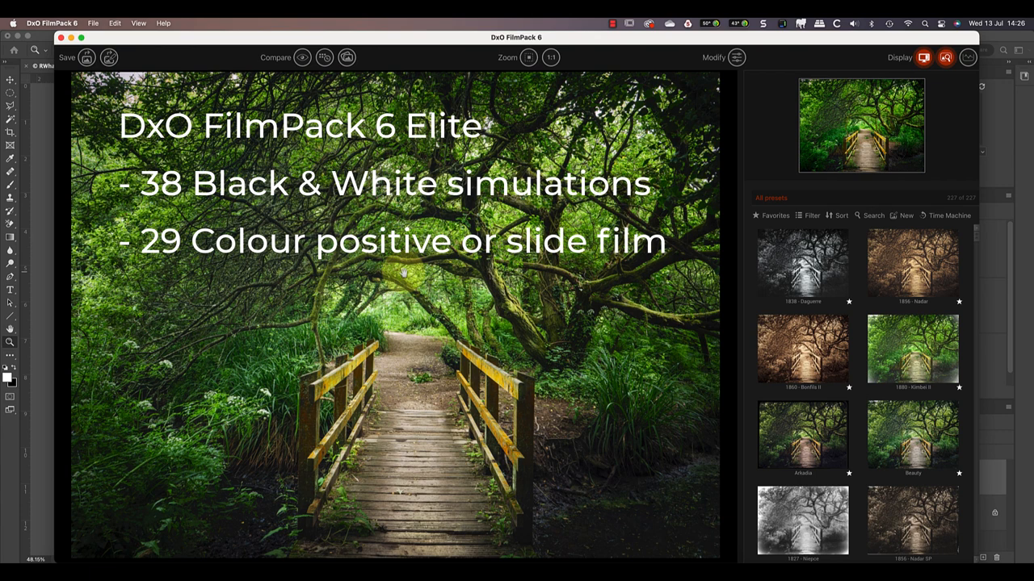
Scroll past the colour negative films and star the 1880 - Kimbei preset.
type("- 17 Colour negative films")
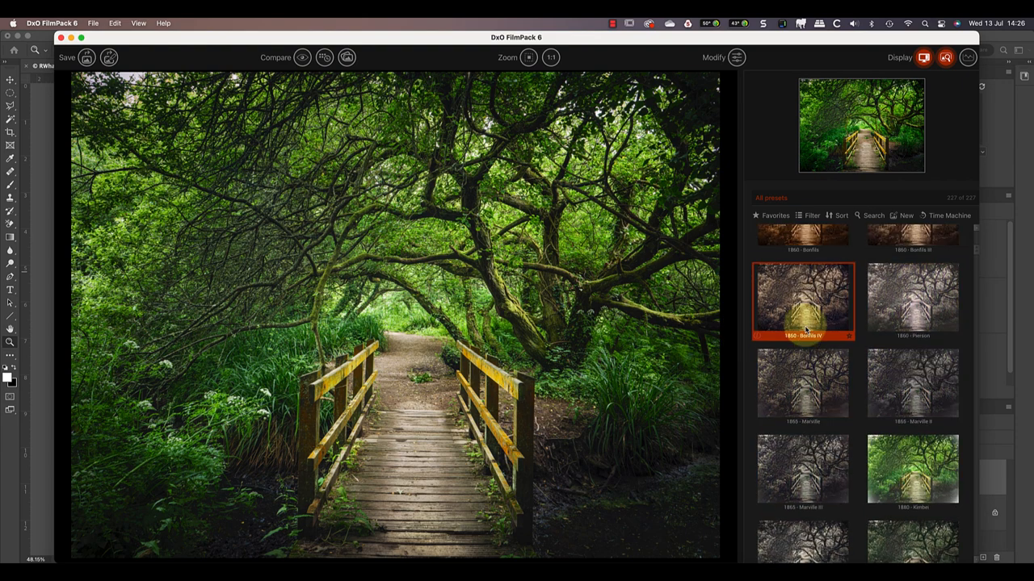
scroll("down", 3)
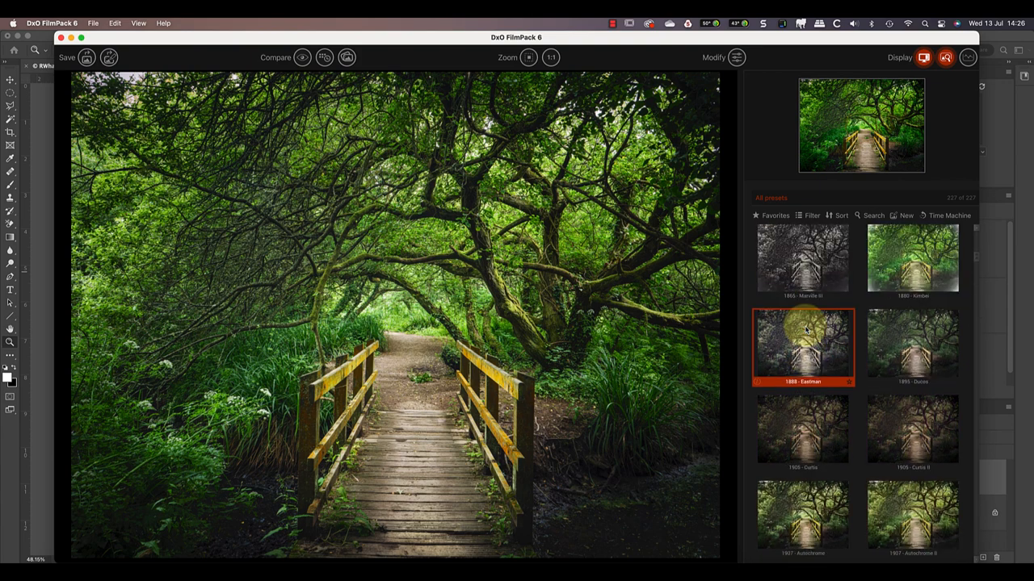
scroll("down", 3)
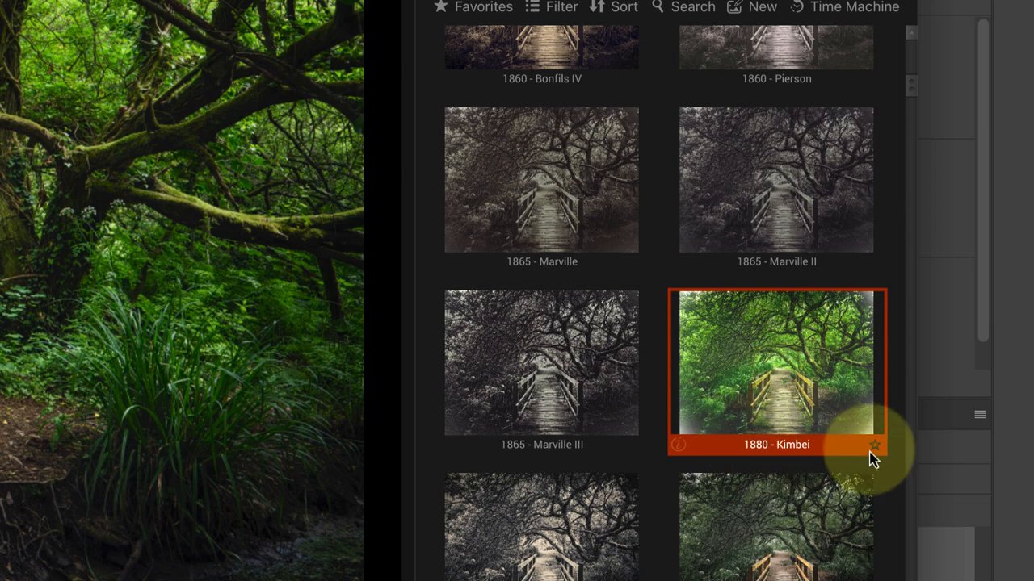
left_click(875, 445)
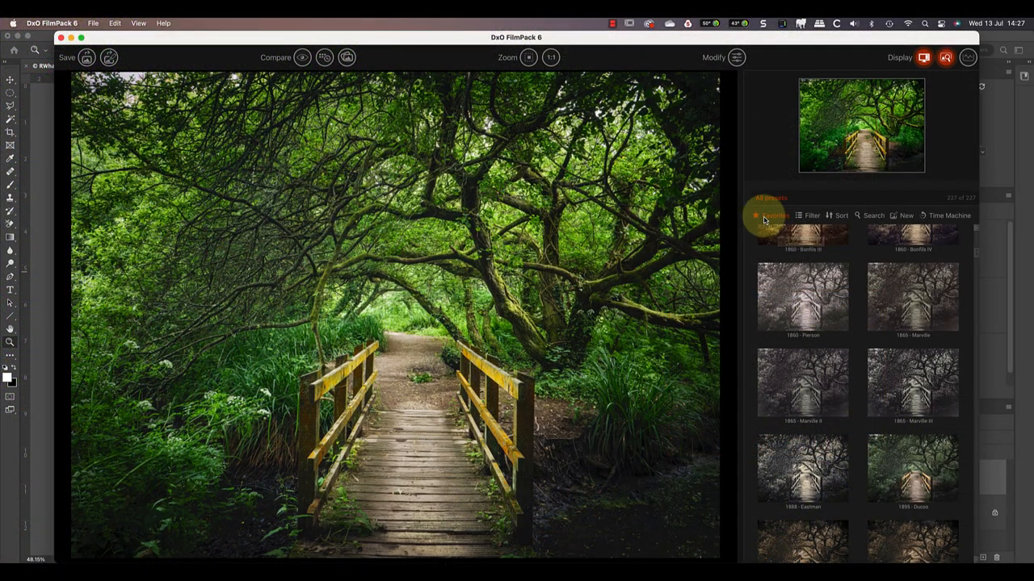
Show favourite presets filtered to Color negative films.
left_click(771, 216)
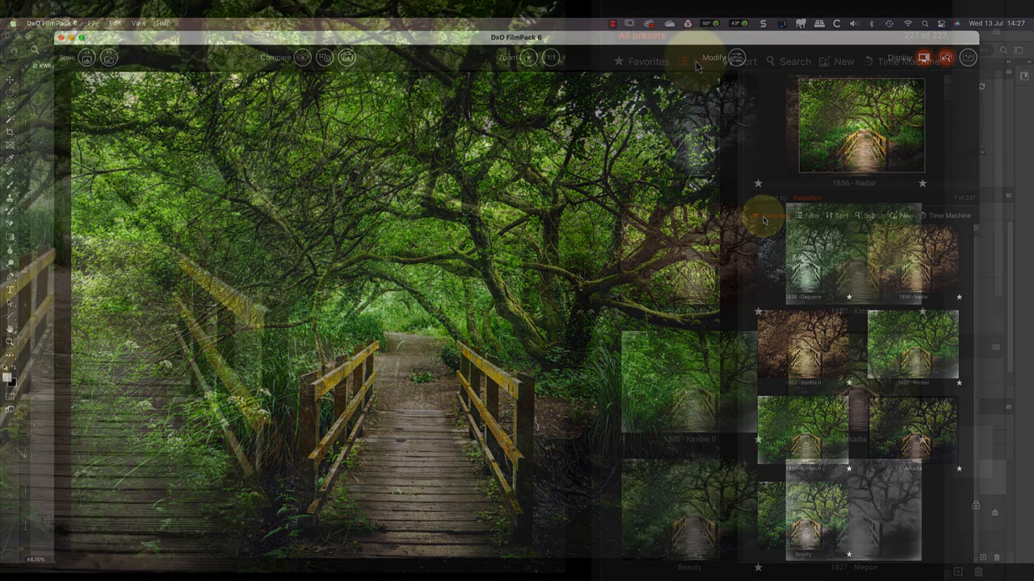
left_click(695, 61)
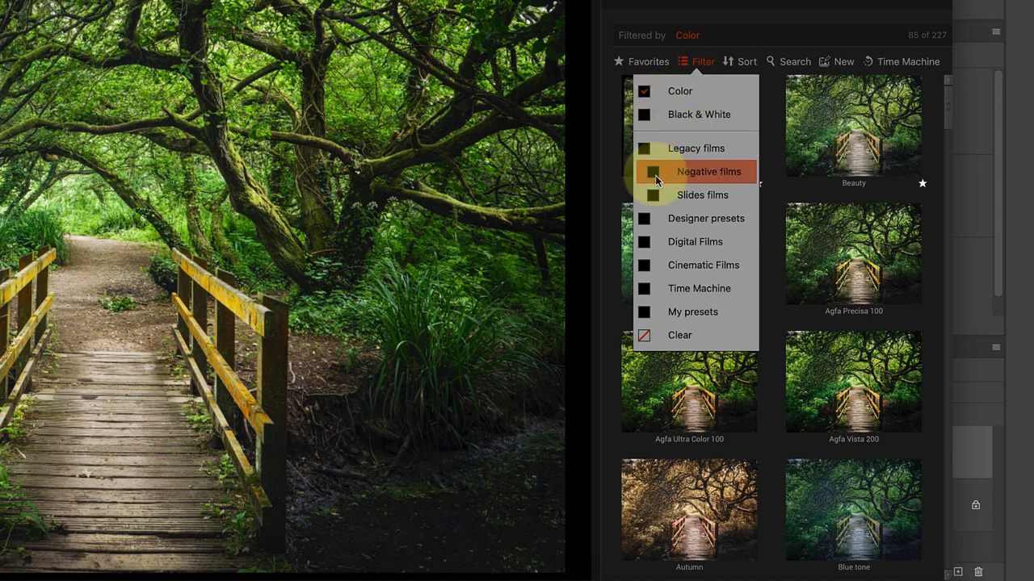
left_click(644, 171)
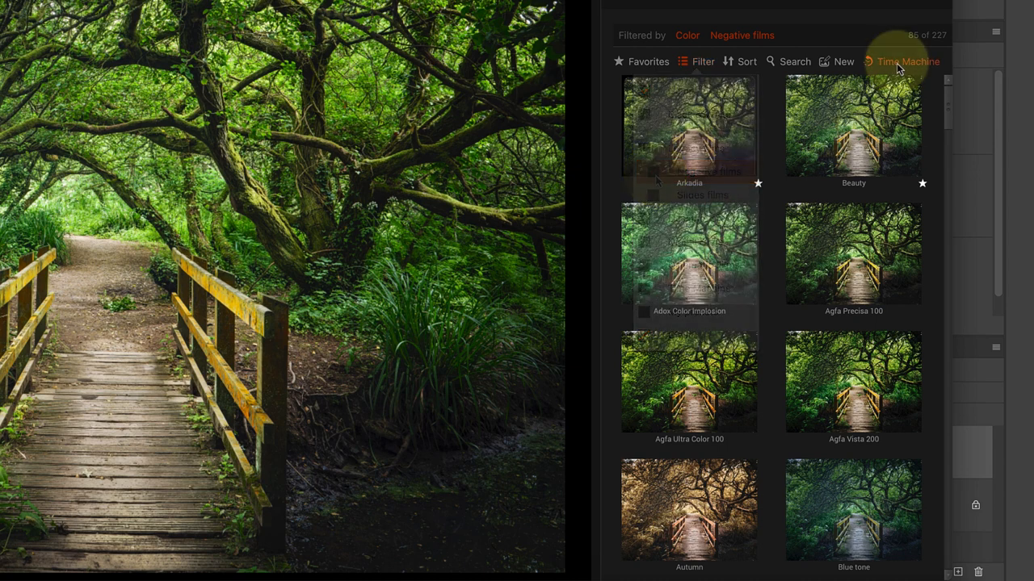
Select the 1960's era in Time Machine and show its era notes.
left_click(906, 61)
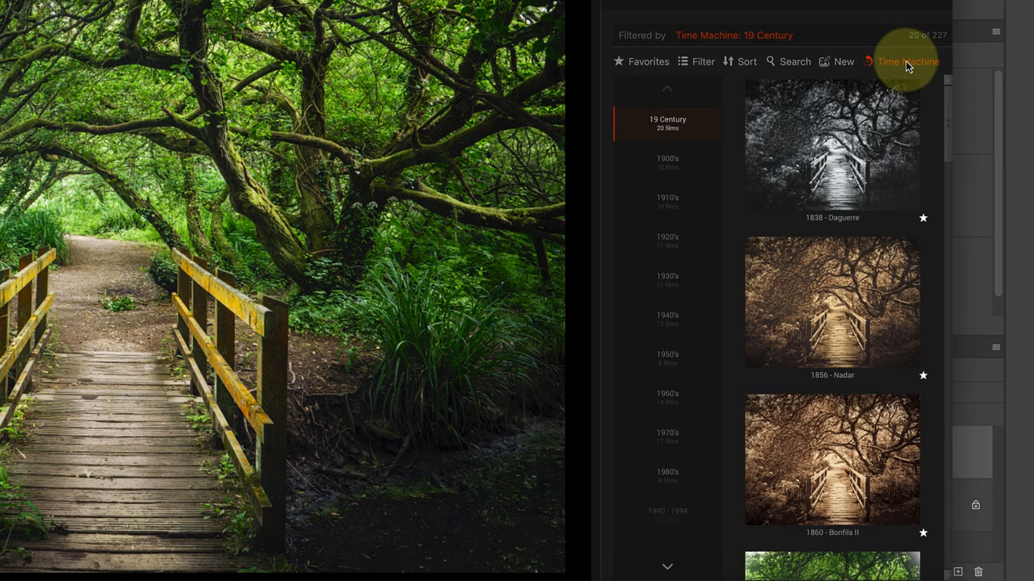
left_click(832, 303)
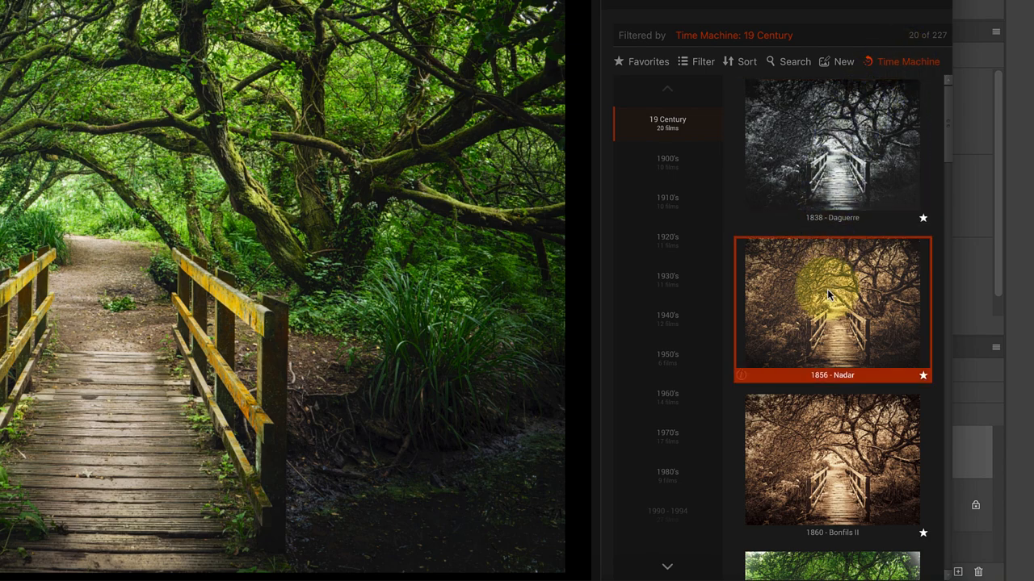
scroll("down", 3)
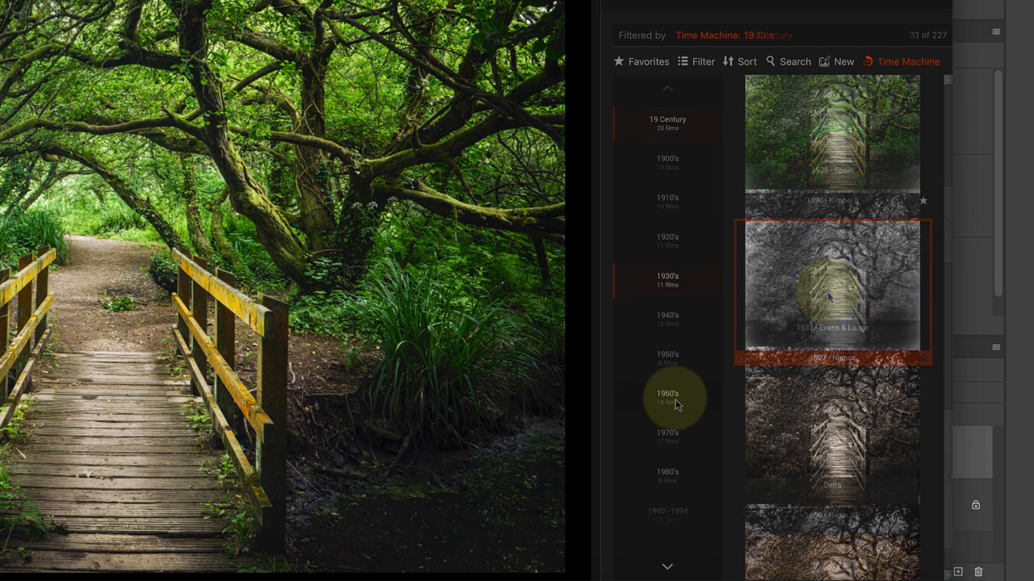
left_click(667, 398)
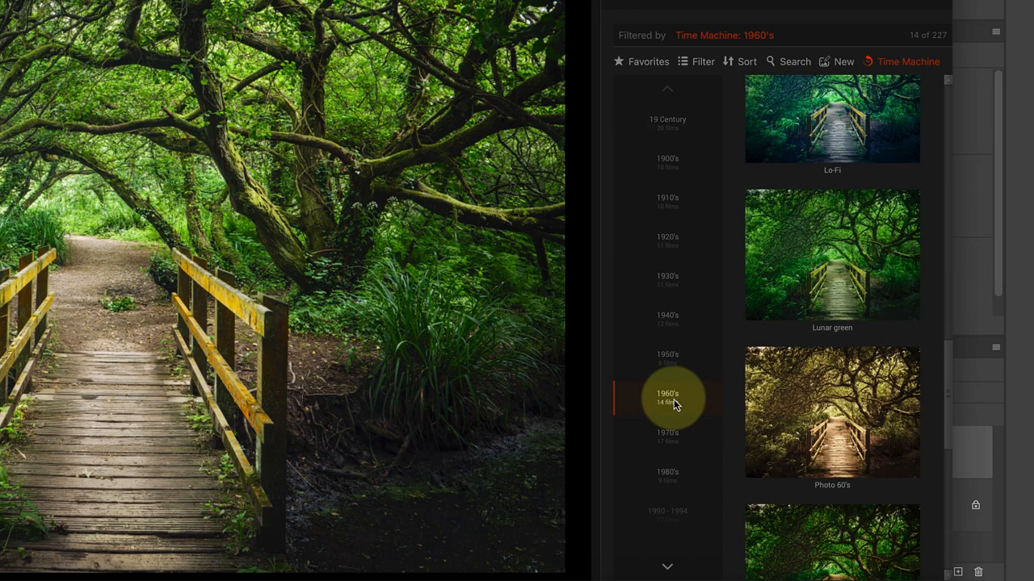
left_click(667, 398)
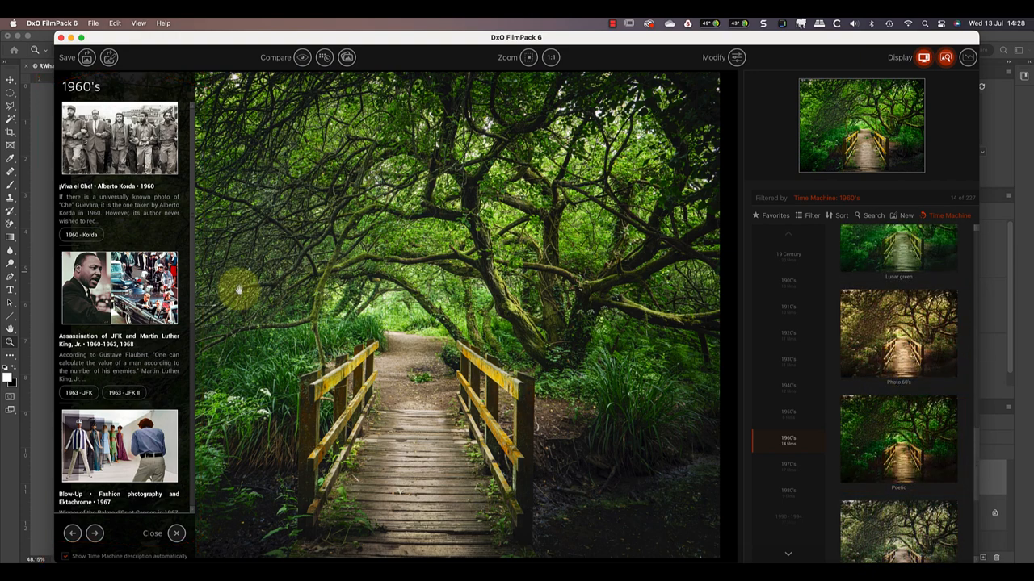
Close the era notes, filter to favourites and apply the Arkadia preset.
left_click(119, 289)
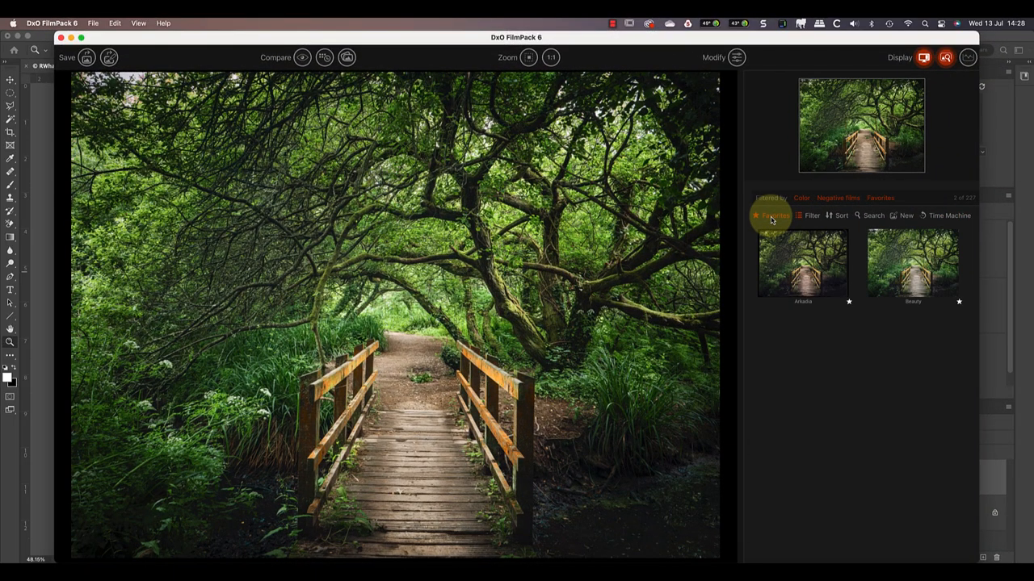
left_click(802, 267)
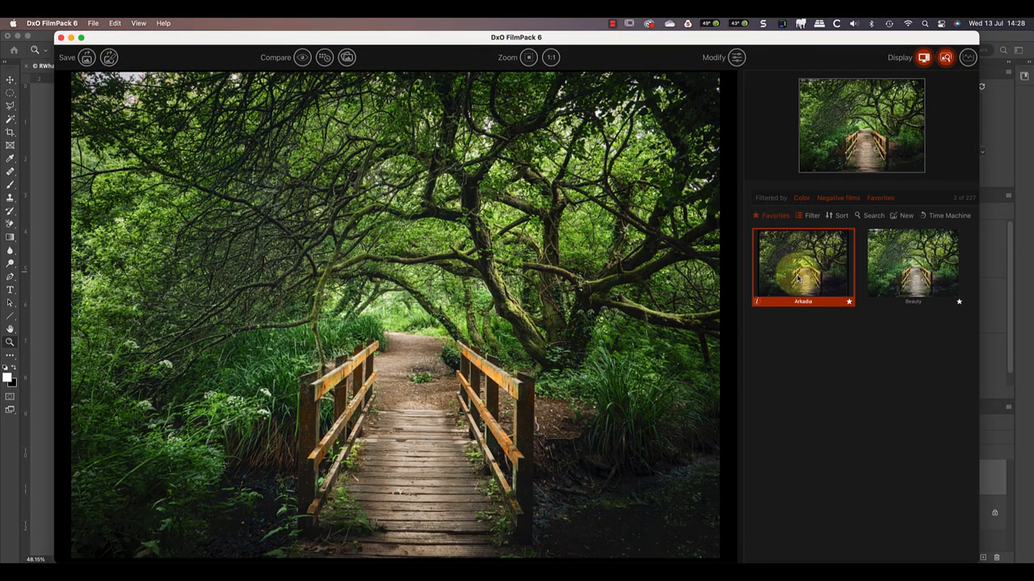
left_click(803, 266)
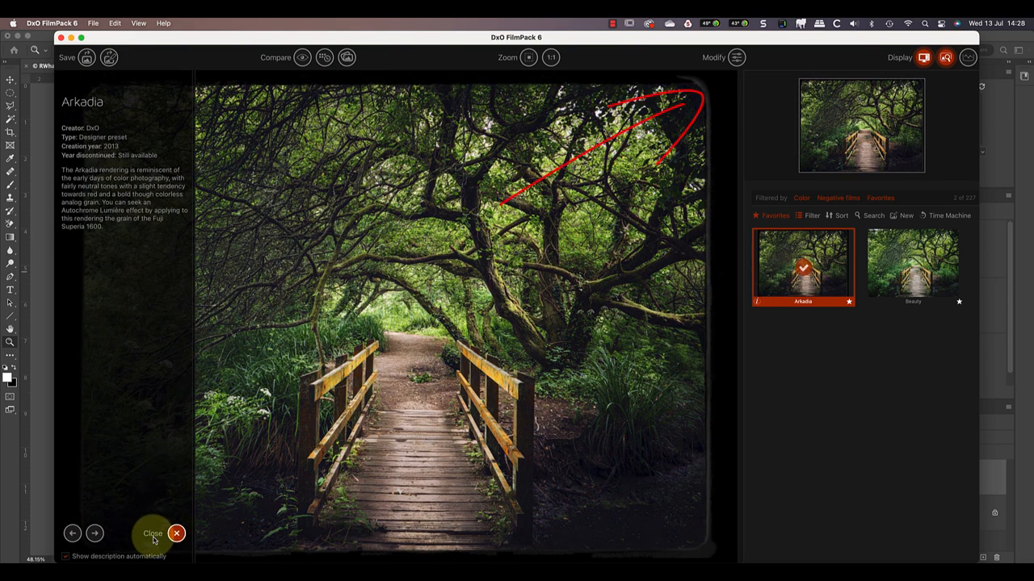
Close the Arkadia description to reveal Portra 160 NC rendering and Delta 3200 grain.
left_click(153, 534)
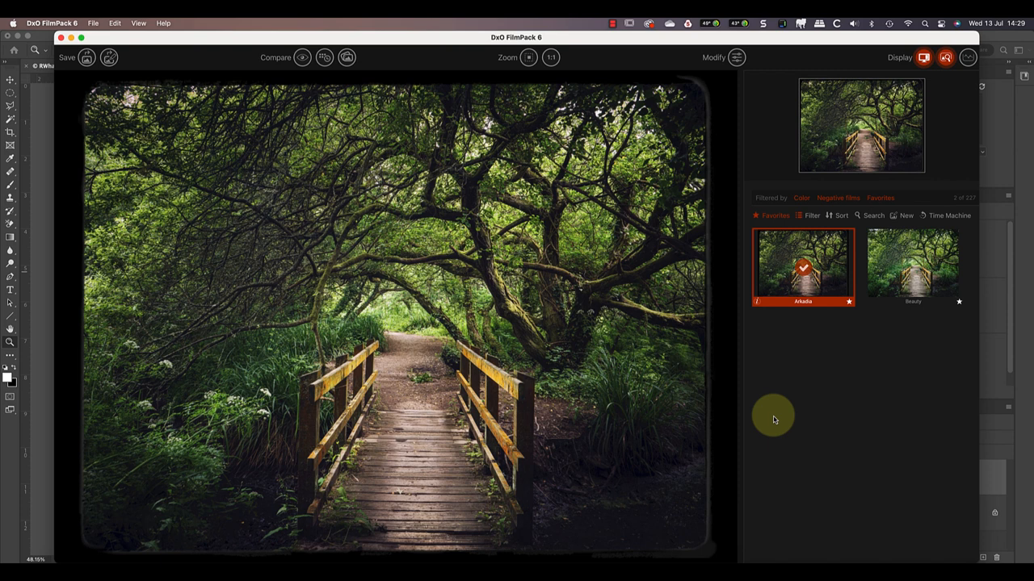
mouse_move(733, 231)
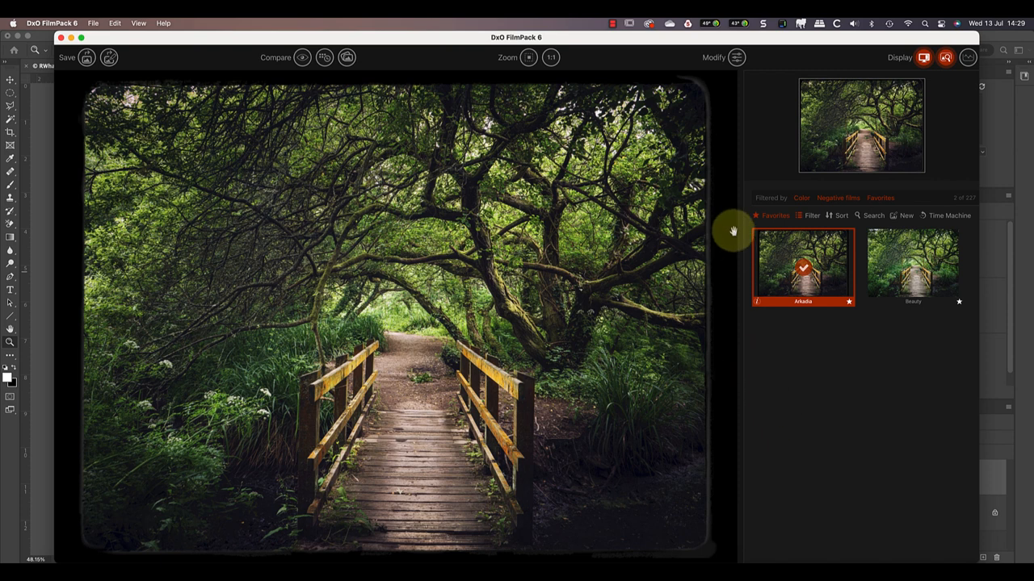
left_click(736, 57)
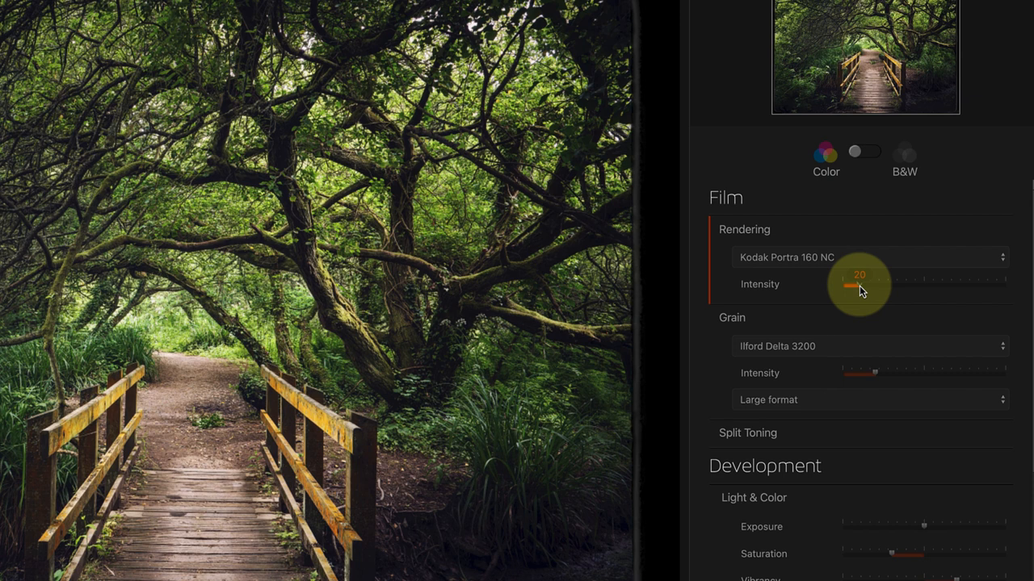
Compare rendering intensity at 0, 44 and 200, then return it to 100.
left_click_drag(858, 289, 836, 289)
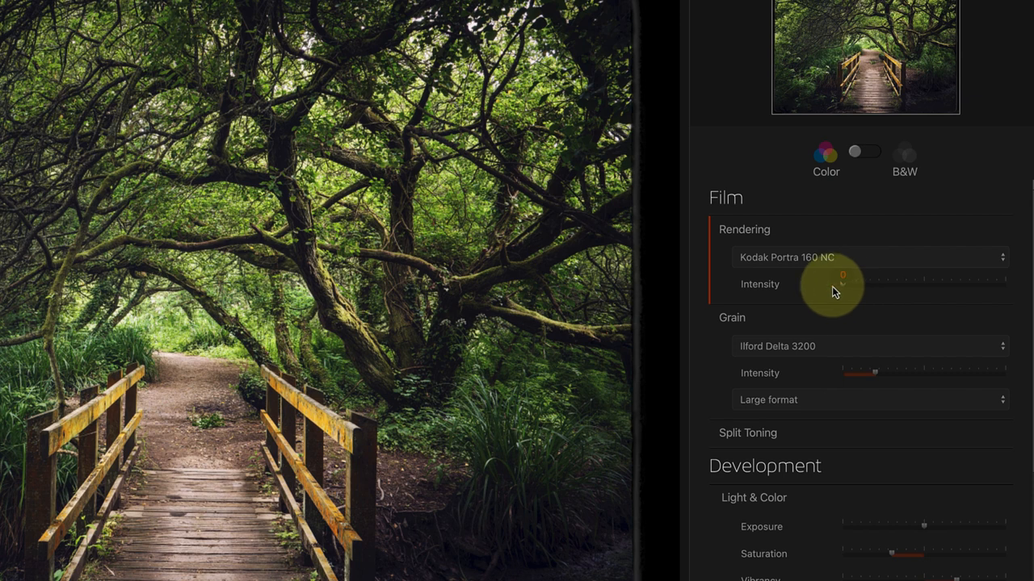
left_click_drag(842, 285, 880, 285)
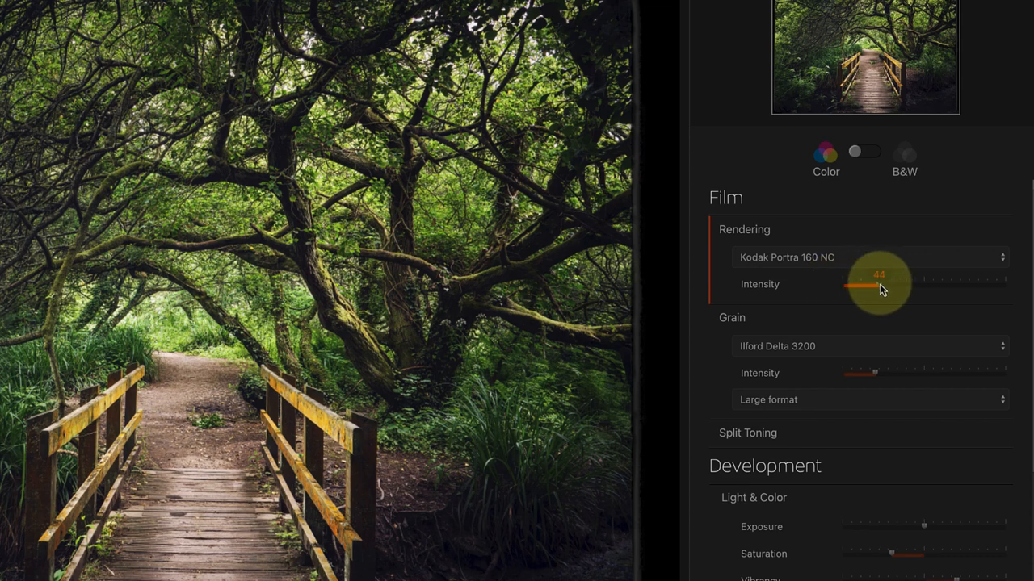
left_click_drag(881, 284, 1005, 284)
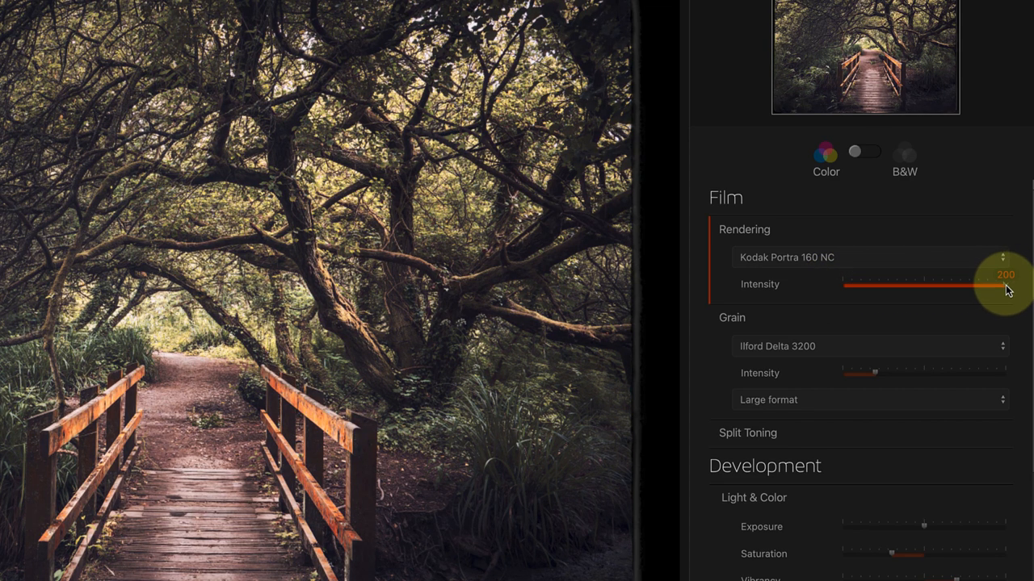
left_click_drag(1001, 285, 848, 284)
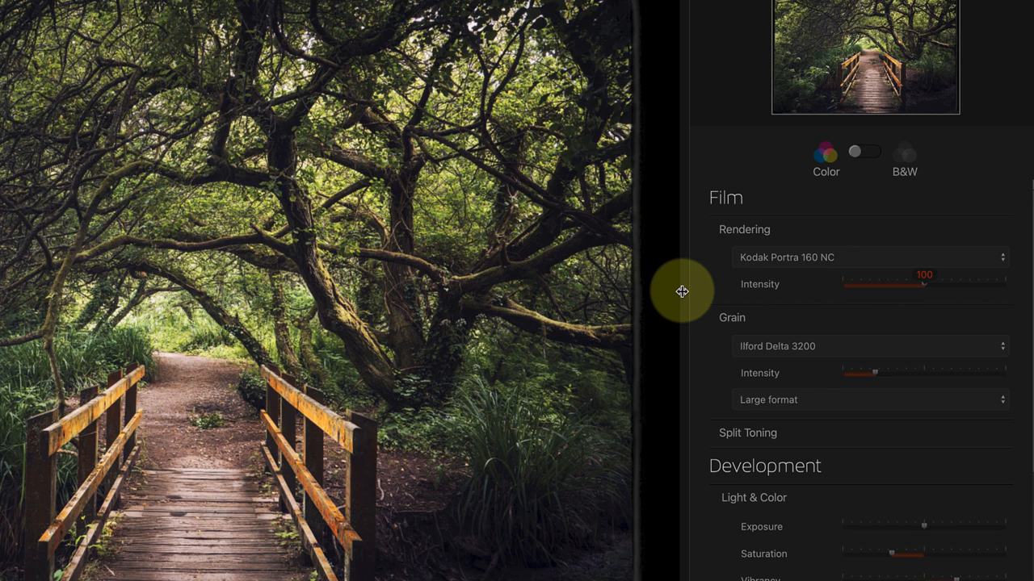
Raise grain intensity to about 83, try custom grain sizes, then choose 24x36 format.
left_click_drag(872, 373, 853, 373)
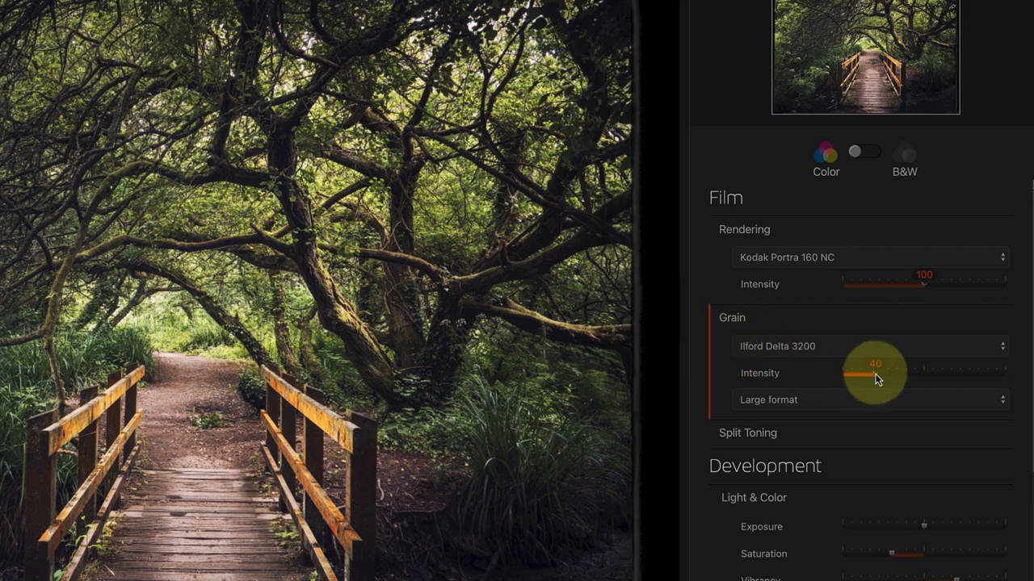
left_click_drag(872, 374, 937, 373)
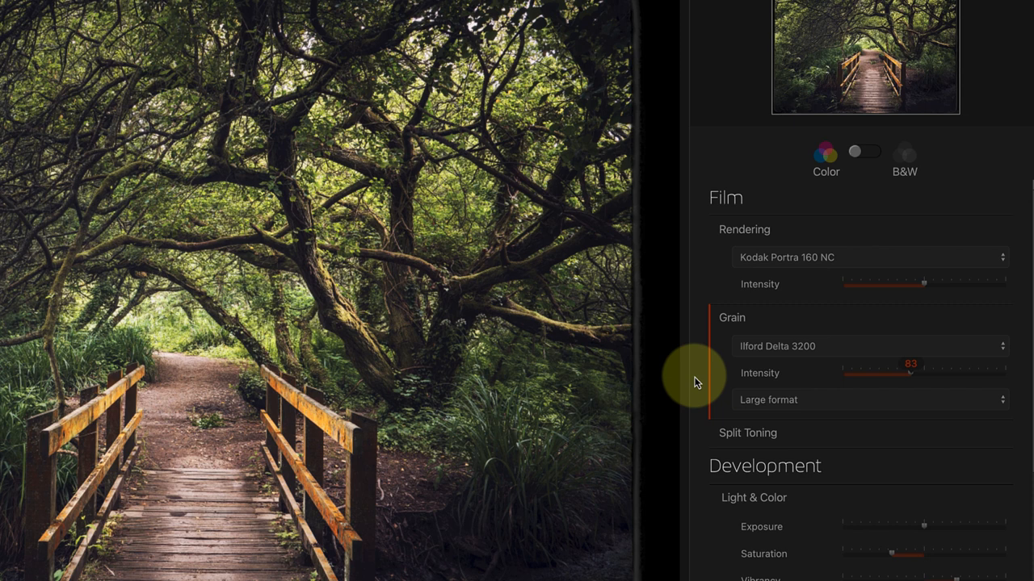
left_click(869, 400)
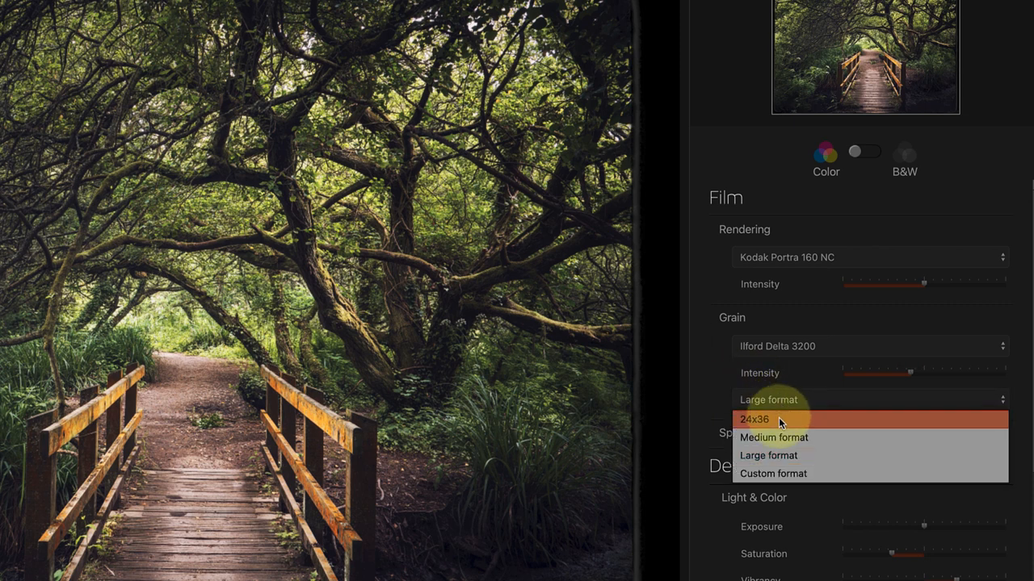
left_click(753, 419)
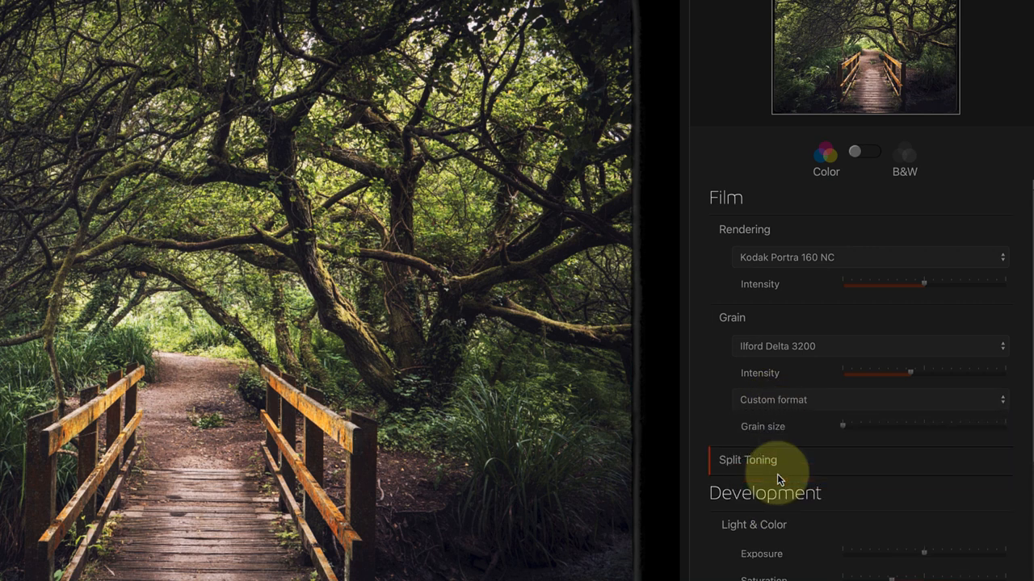
left_click_drag(842, 426, 893, 427)
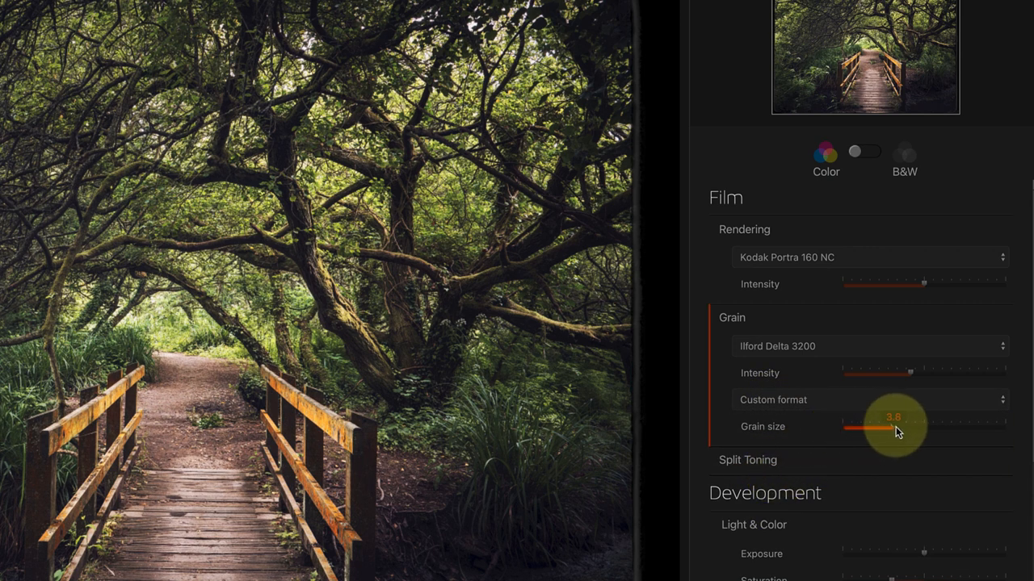
left_click_drag(892, 428, 994, 428)
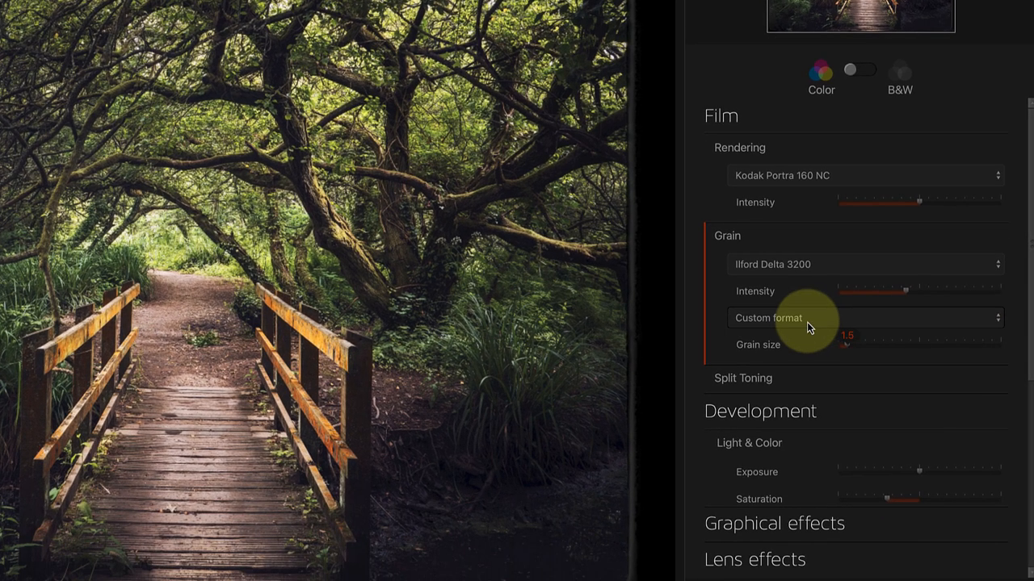
left_click(864, 318)
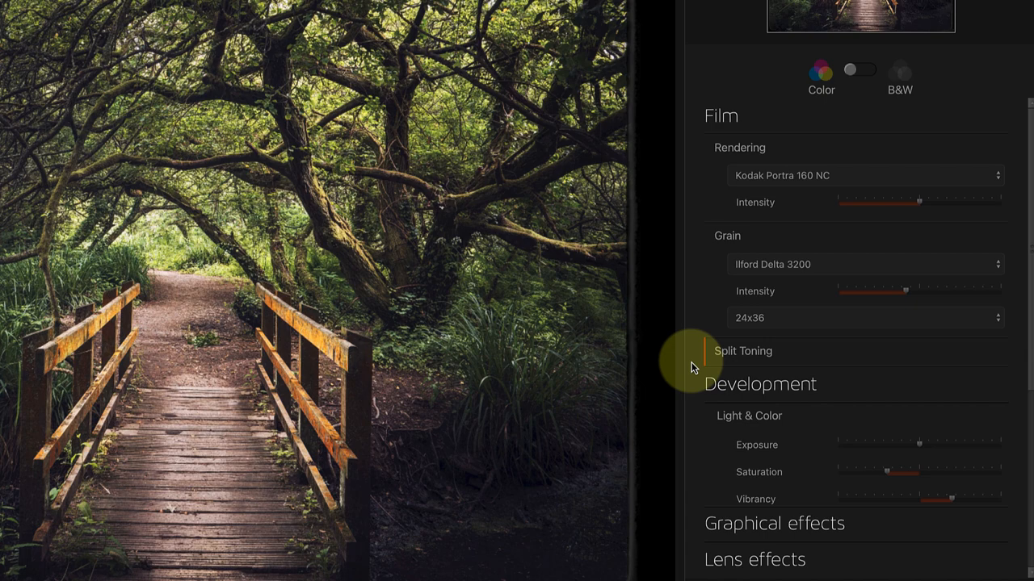
scroll("down", 3)
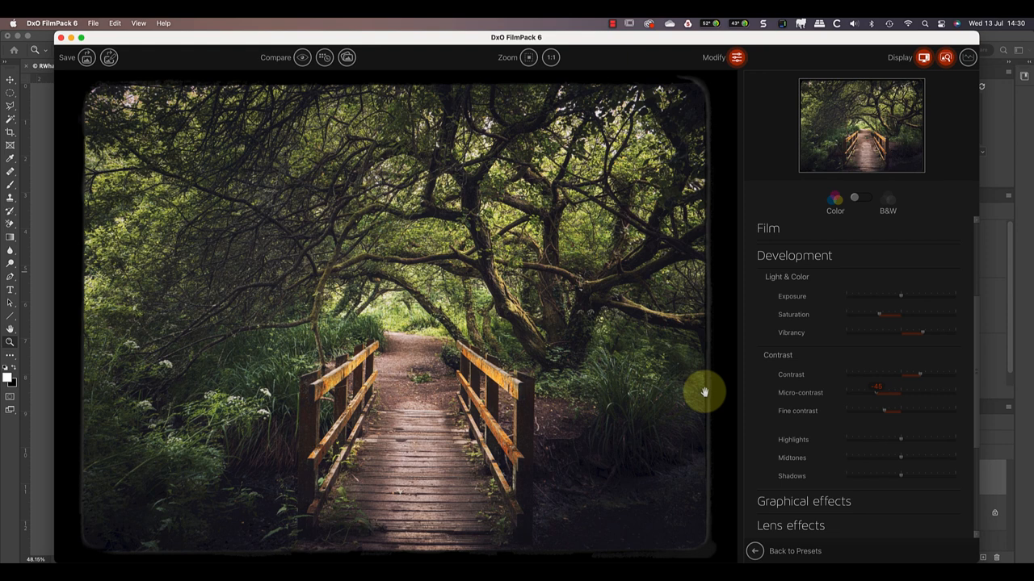
scroll("down", 3)
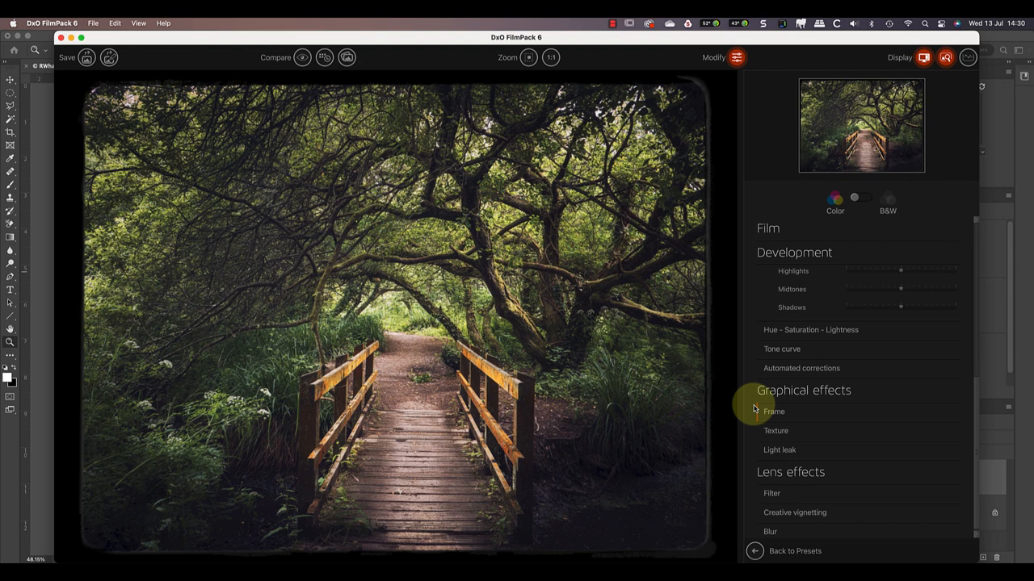
Apply the Instant frame style and reduce its size to a modest border.
left_click(773, 411)
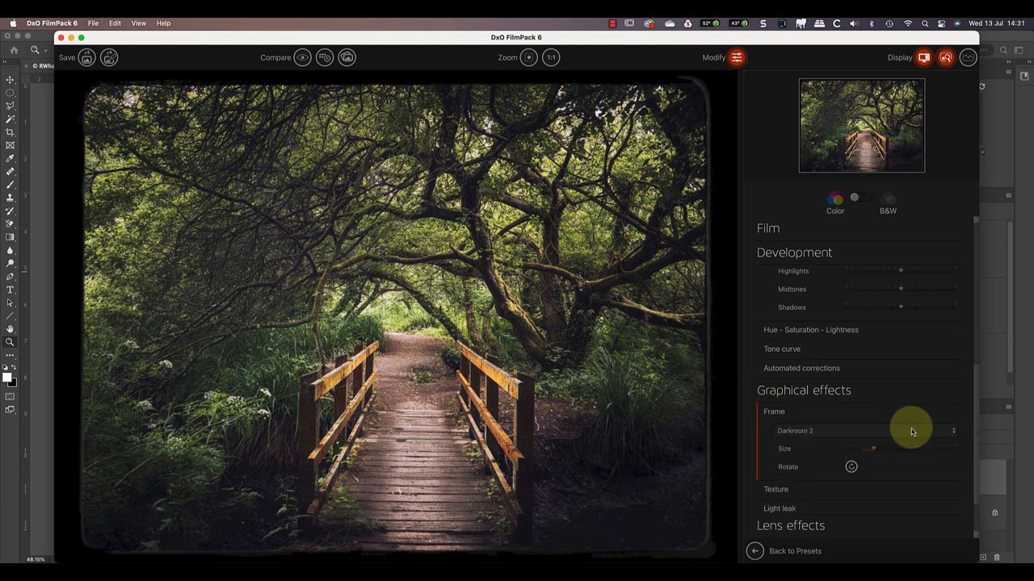
left_click(860, 430)
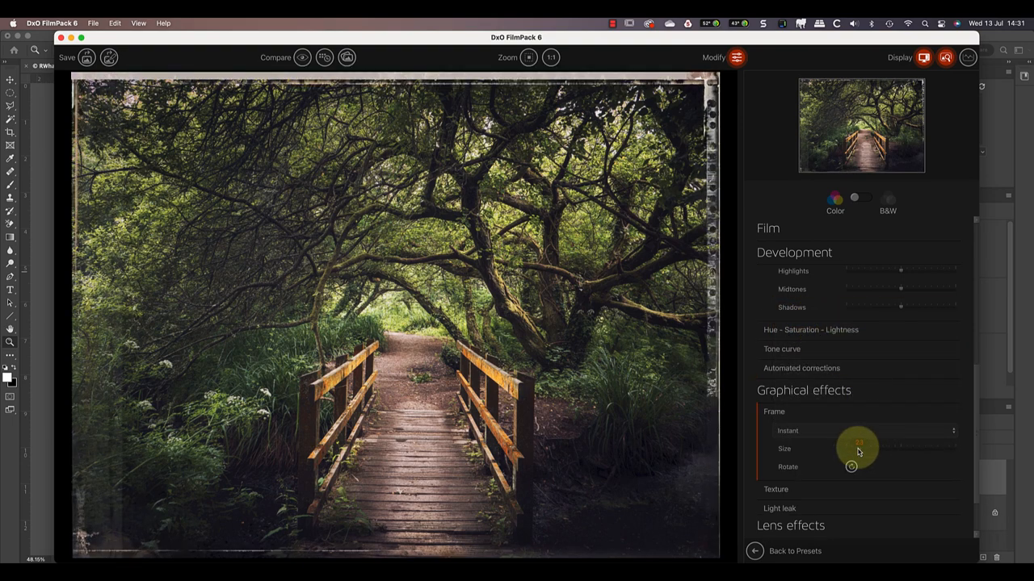
left_click_drag(859, 450, 897, 450)
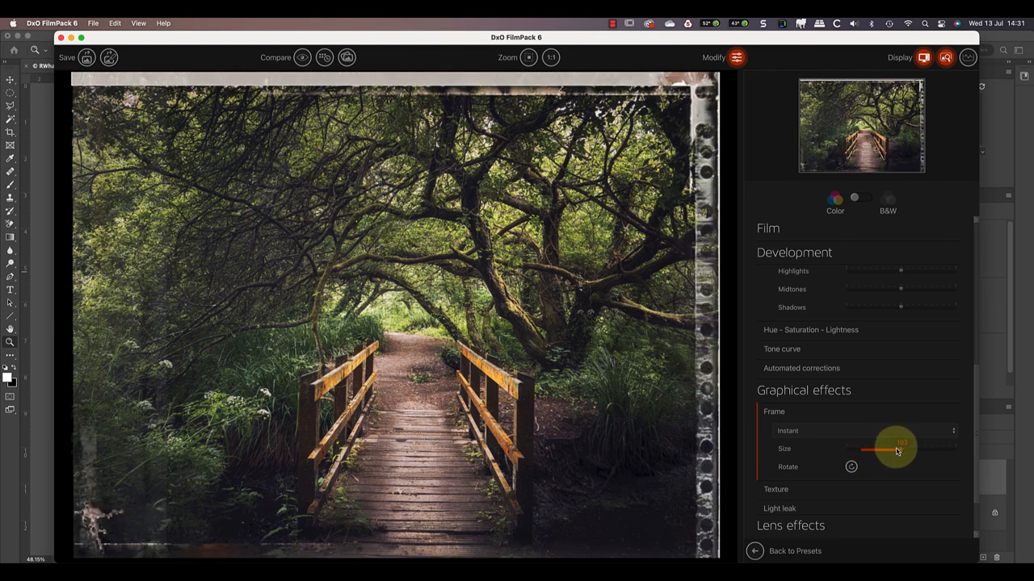
left_click_drag(897, 449, 860, 449)
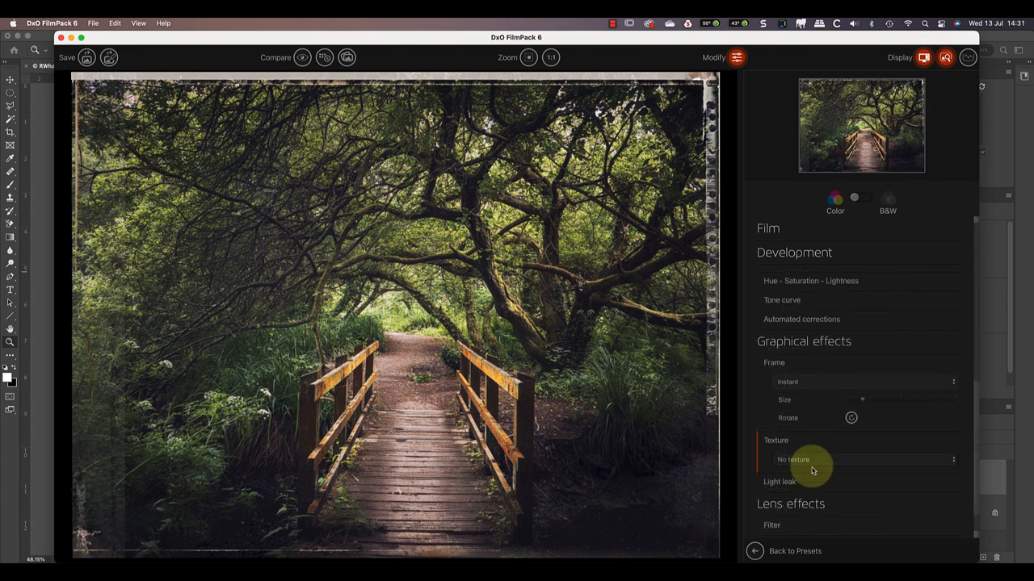
Add the Color Leak 2 light leak at the bottom position, intensity around 67.
left_click(865, 459)
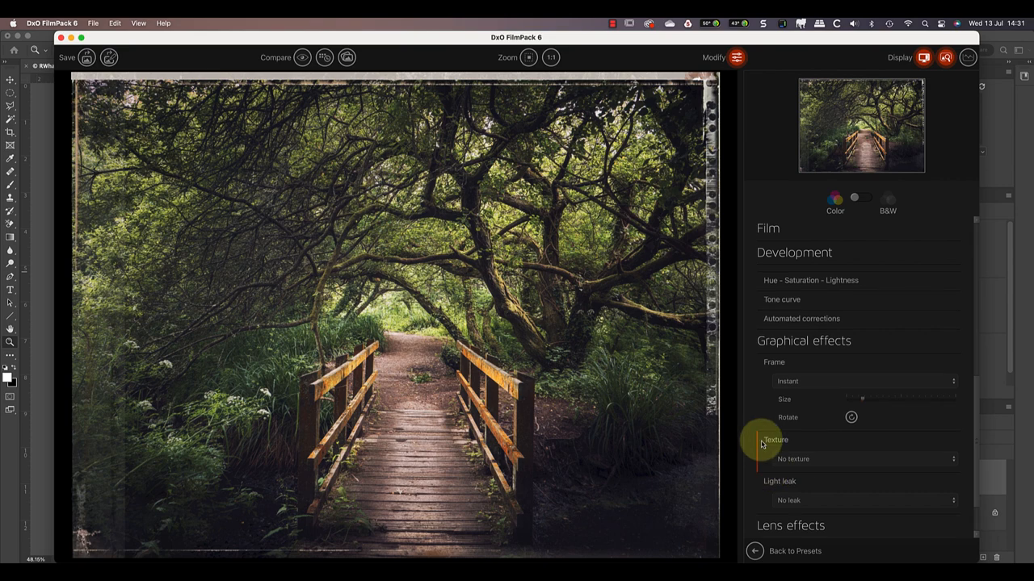
scroll("down", 3)
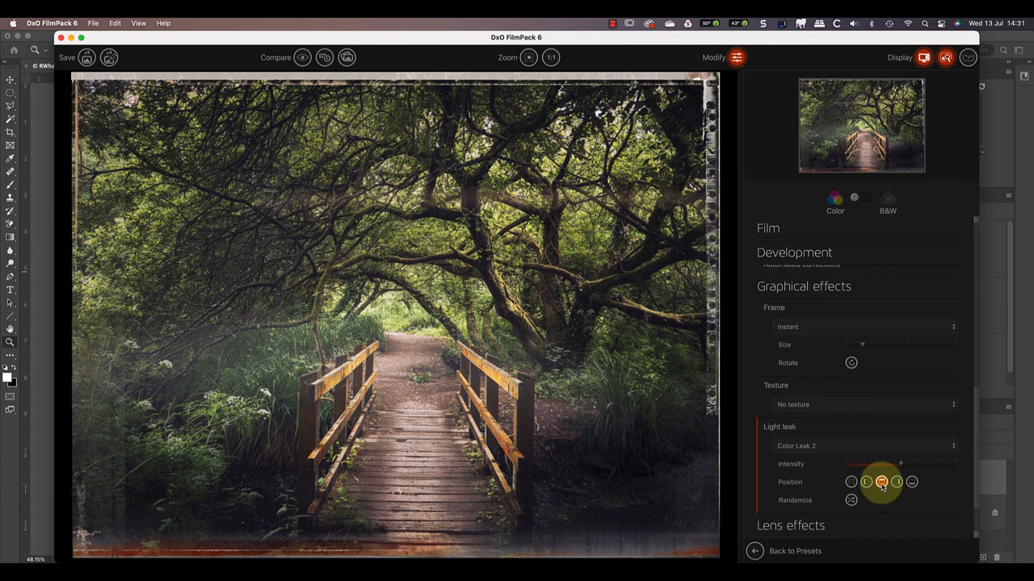
left_click(912, 482)
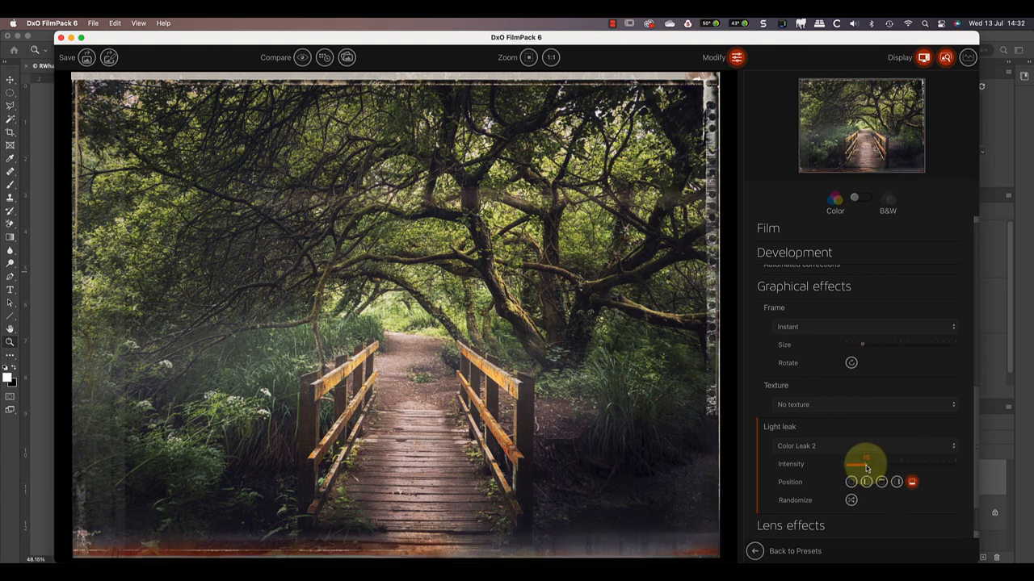
left_click_drag(867, 464, 940, 464)
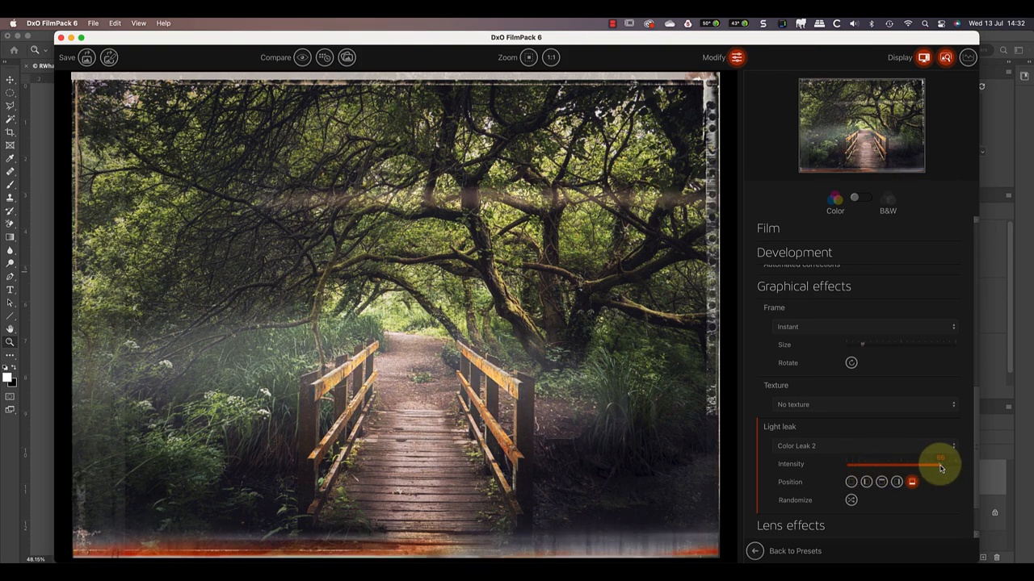
left_click_drag(939, 464, 894, 465)
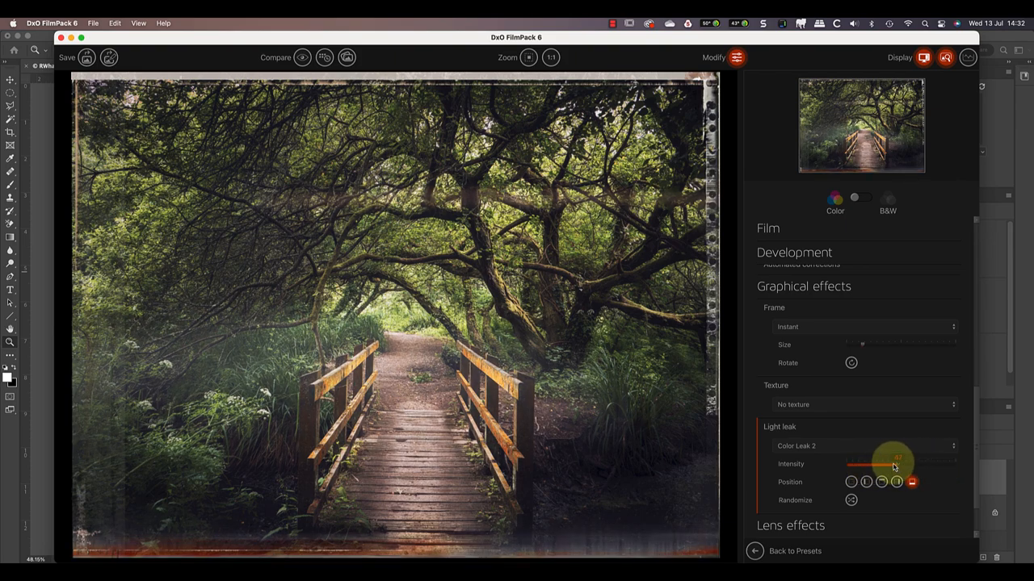
scroll("down", 3)
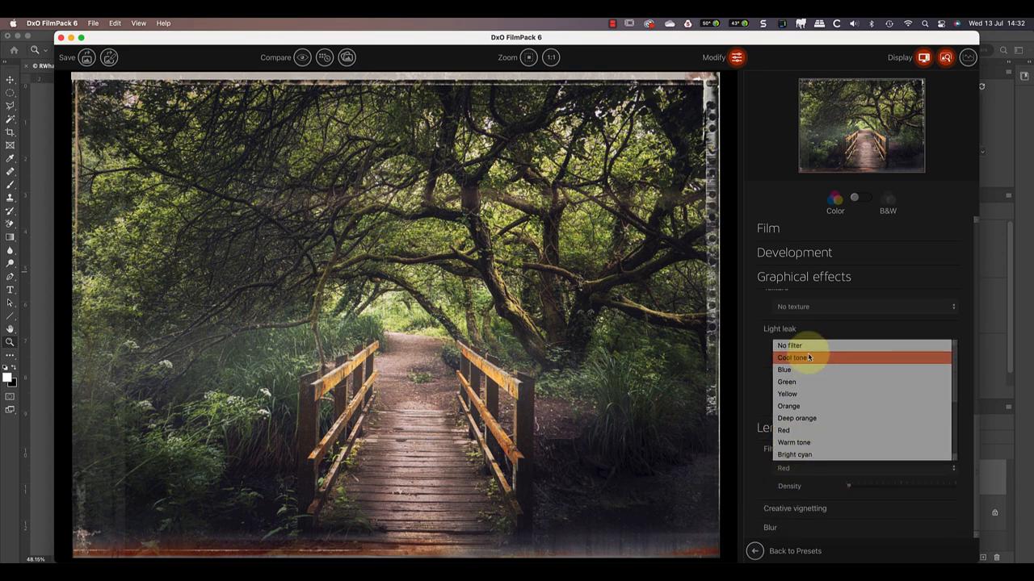
Apply a Cool tone filter at moderate density and a creative vignette darkening the edges.
left_click(797, 356)
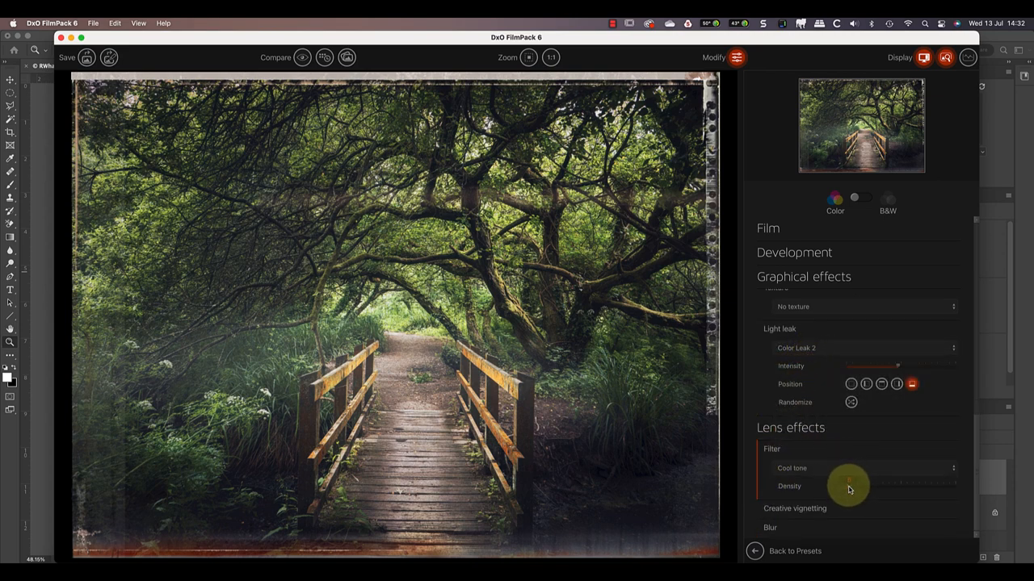
left_click_drag(848, 486, 895, 486)
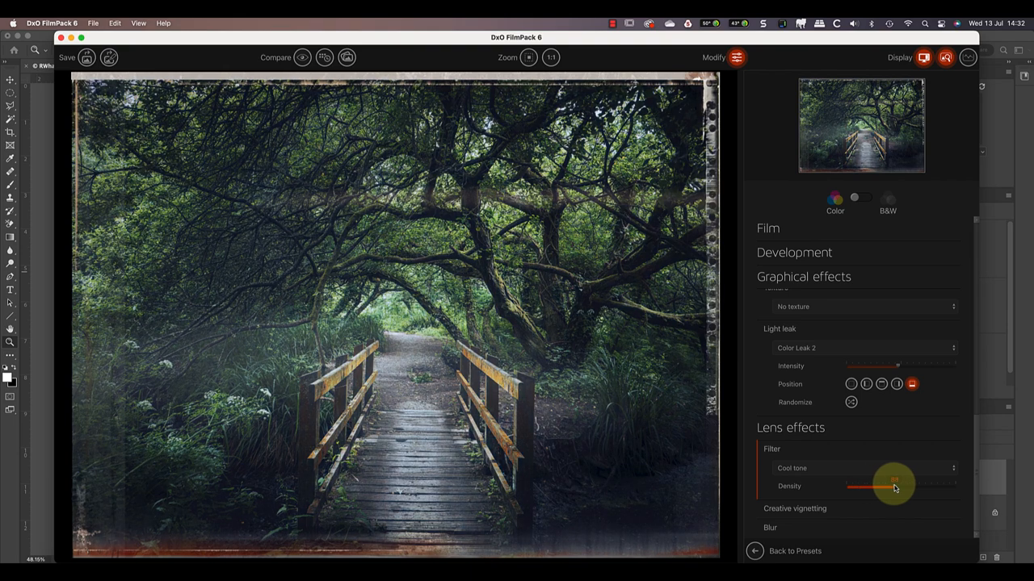
left_click_drag(895, 485, 884, 485)
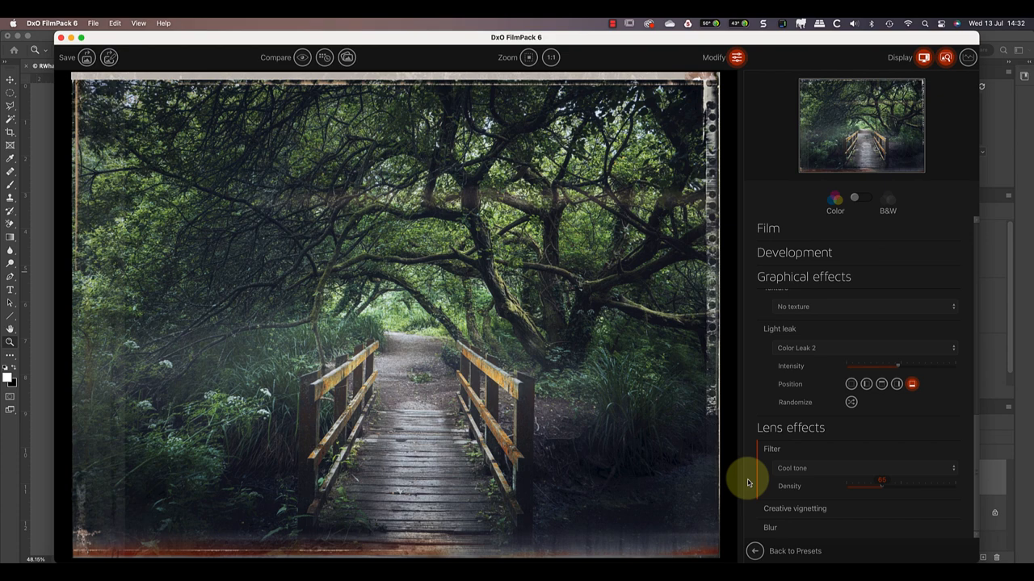
scroll("down", 3)
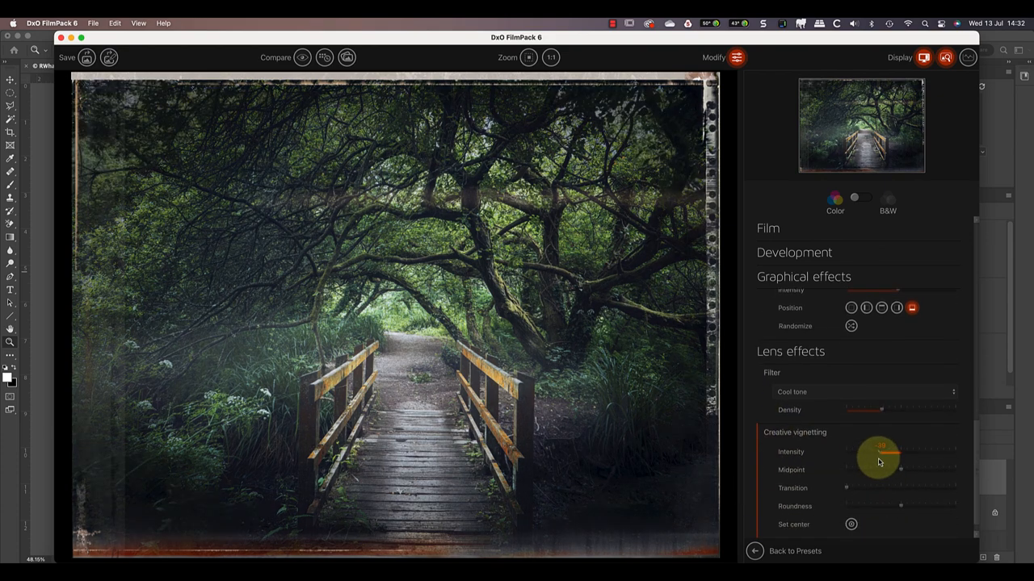
left_click_drag(879, 452, 905, 475)
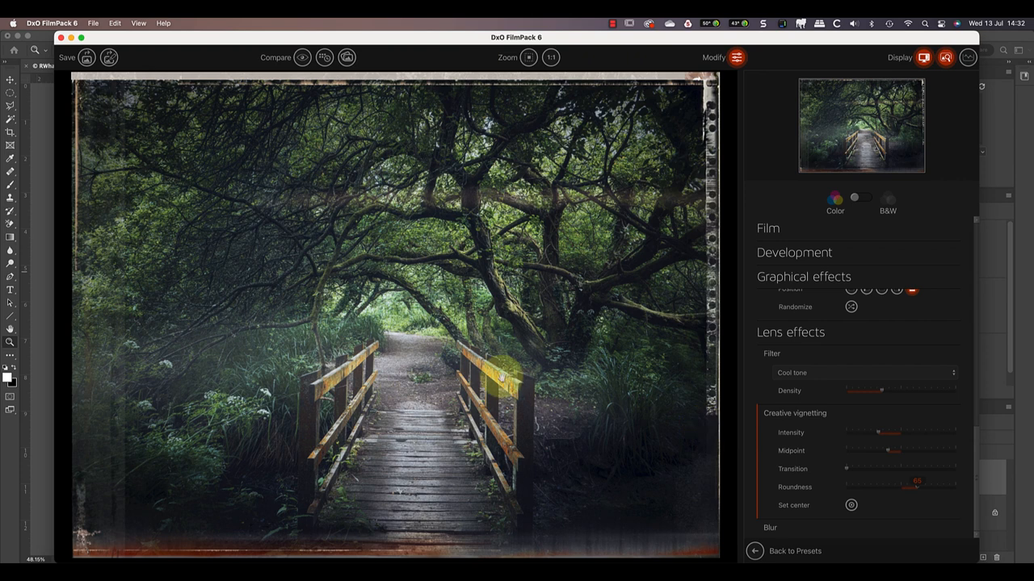
Save the custom preset 'Moody Woodland' and process the footbridge image.
left_click(109, 58)
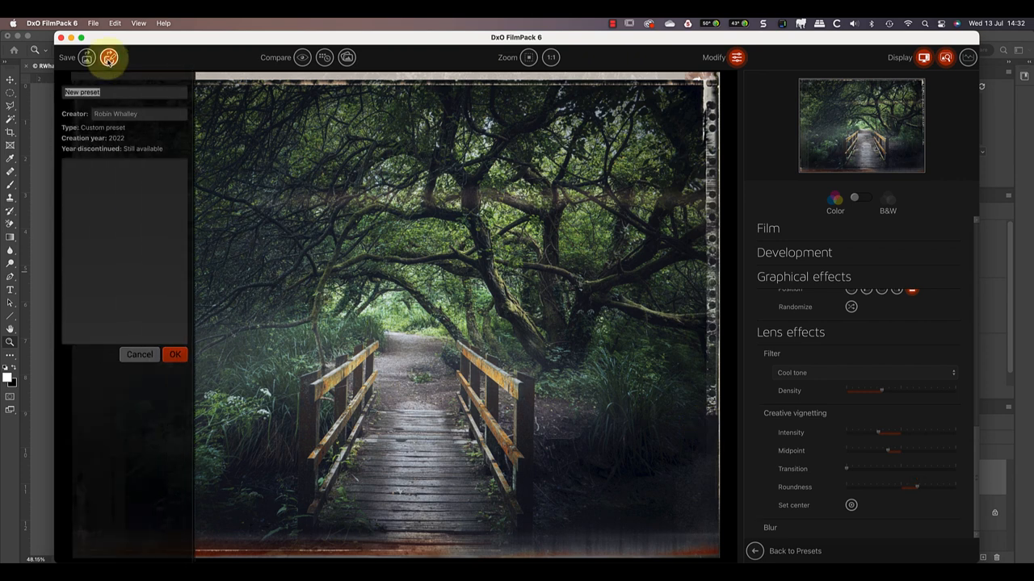
type("Moody Woodland")
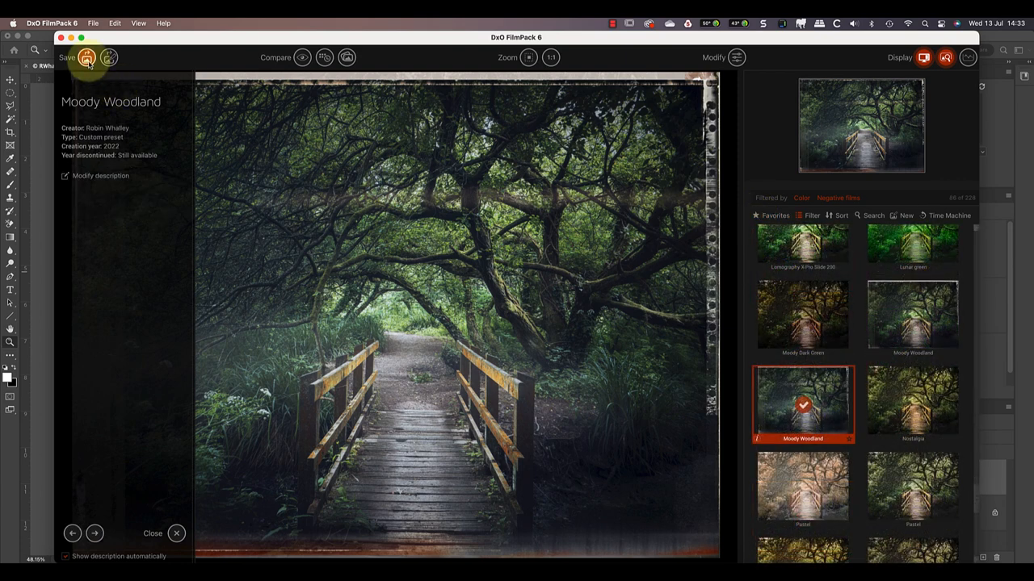
left_click(88, 58)
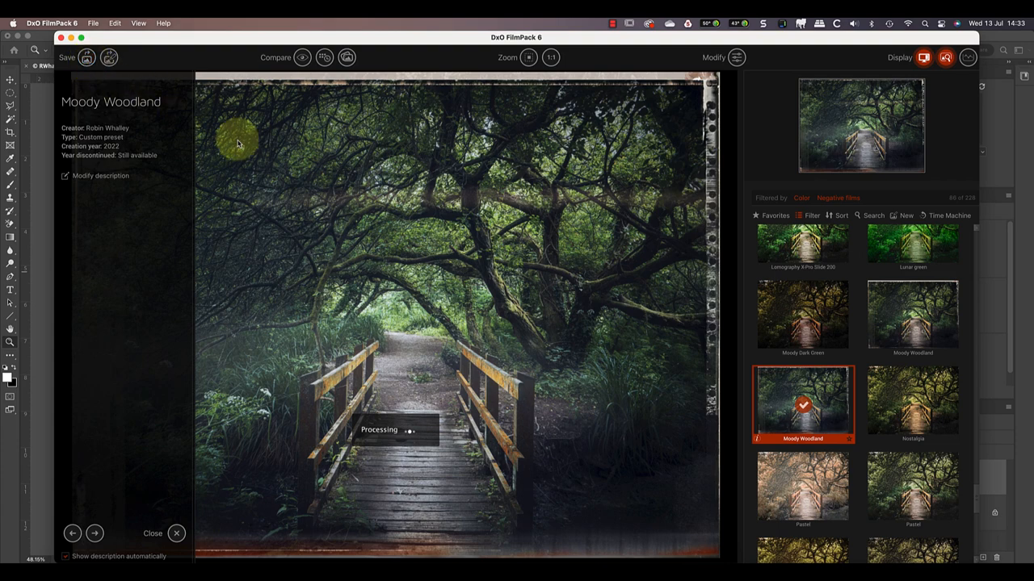